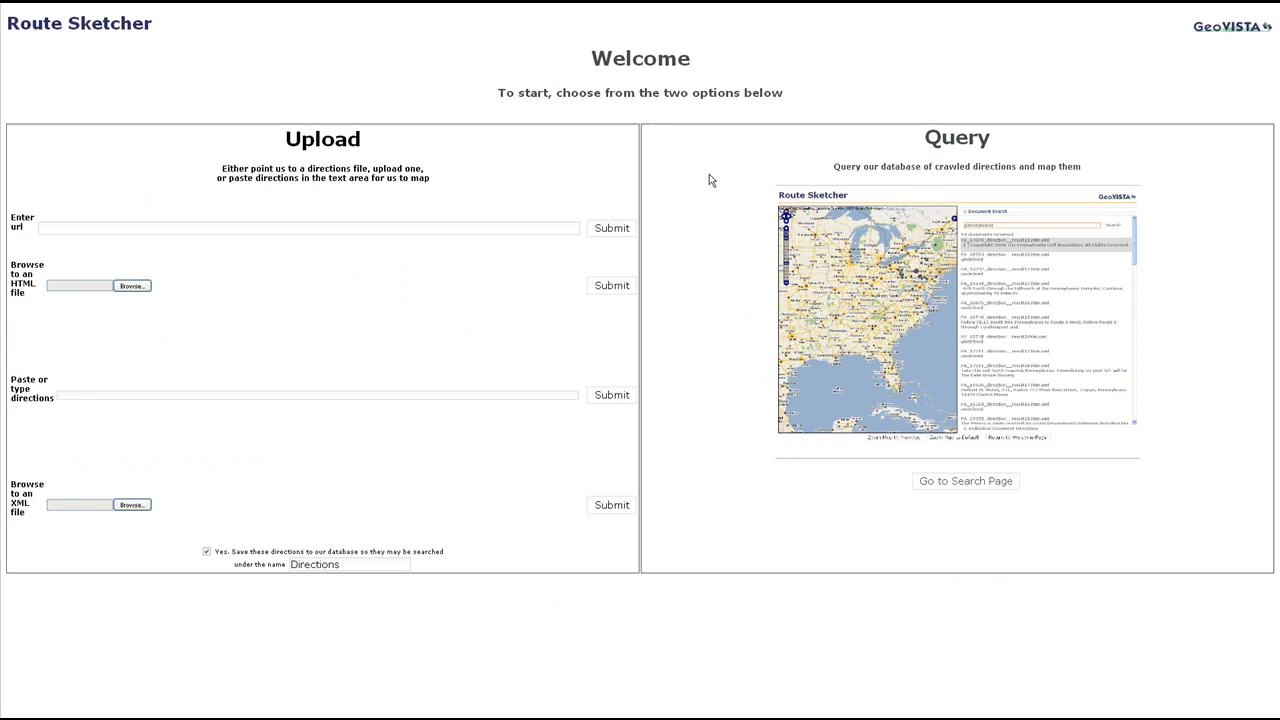
mouse_move(927, 497)
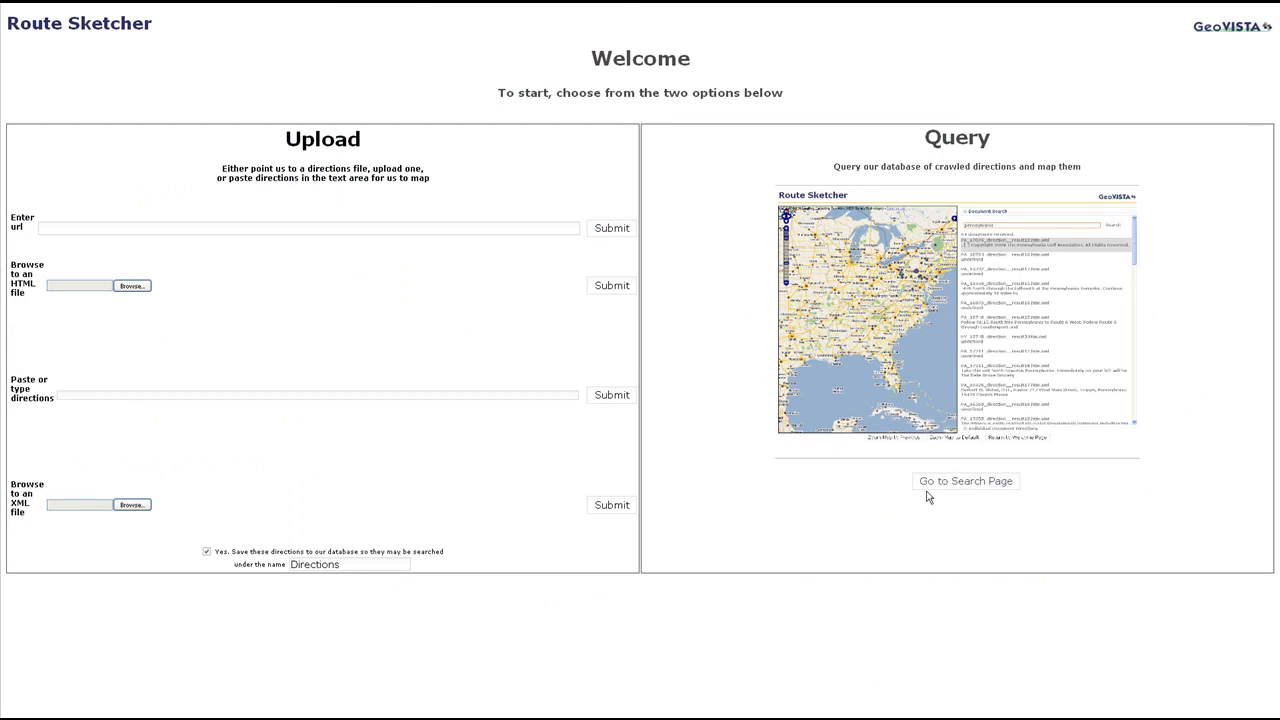
Step: Enable saving to the database and name the directions 'DirectionsForPittsburgh'
left_click(206, 551)
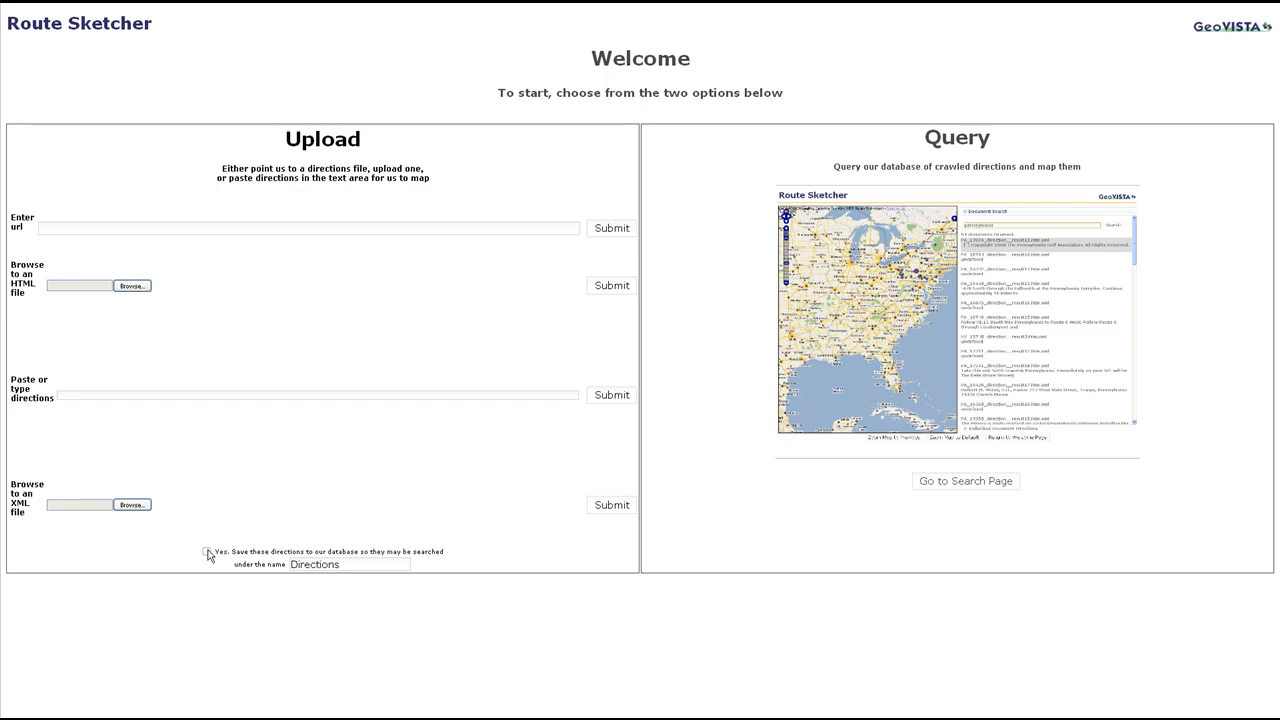
left_click(206, 551)
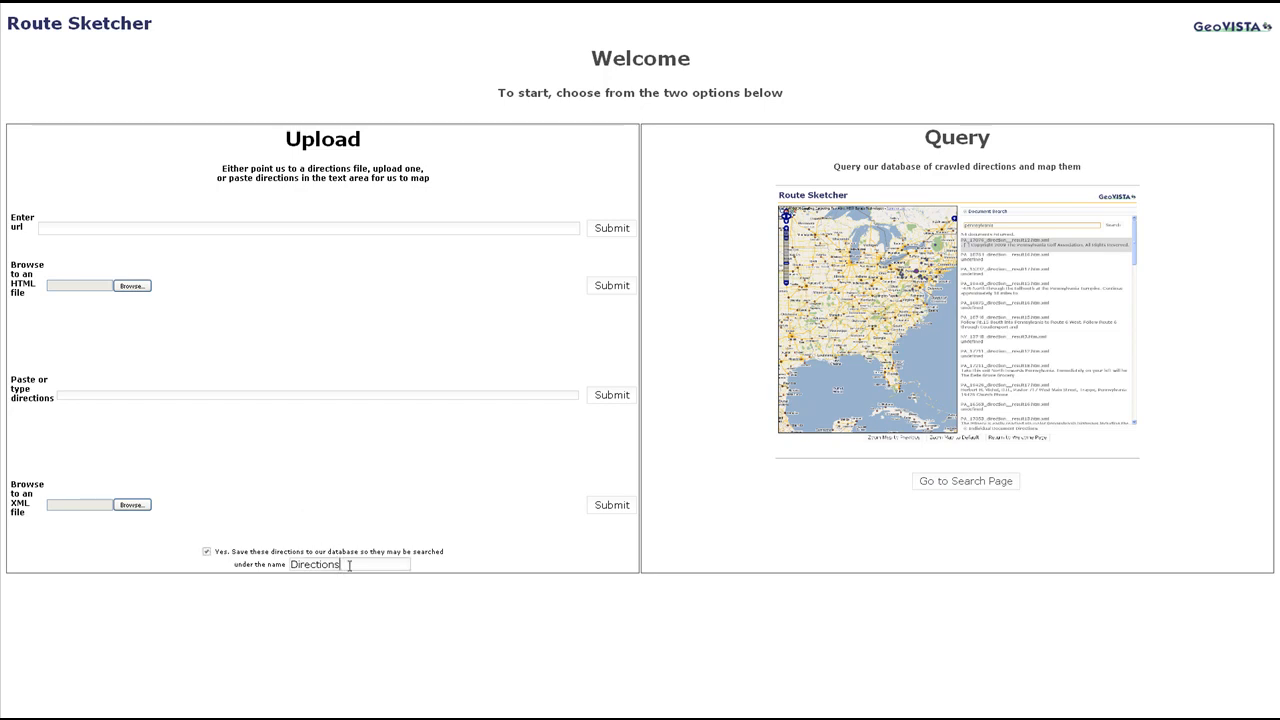
mouse_move(376, 580)
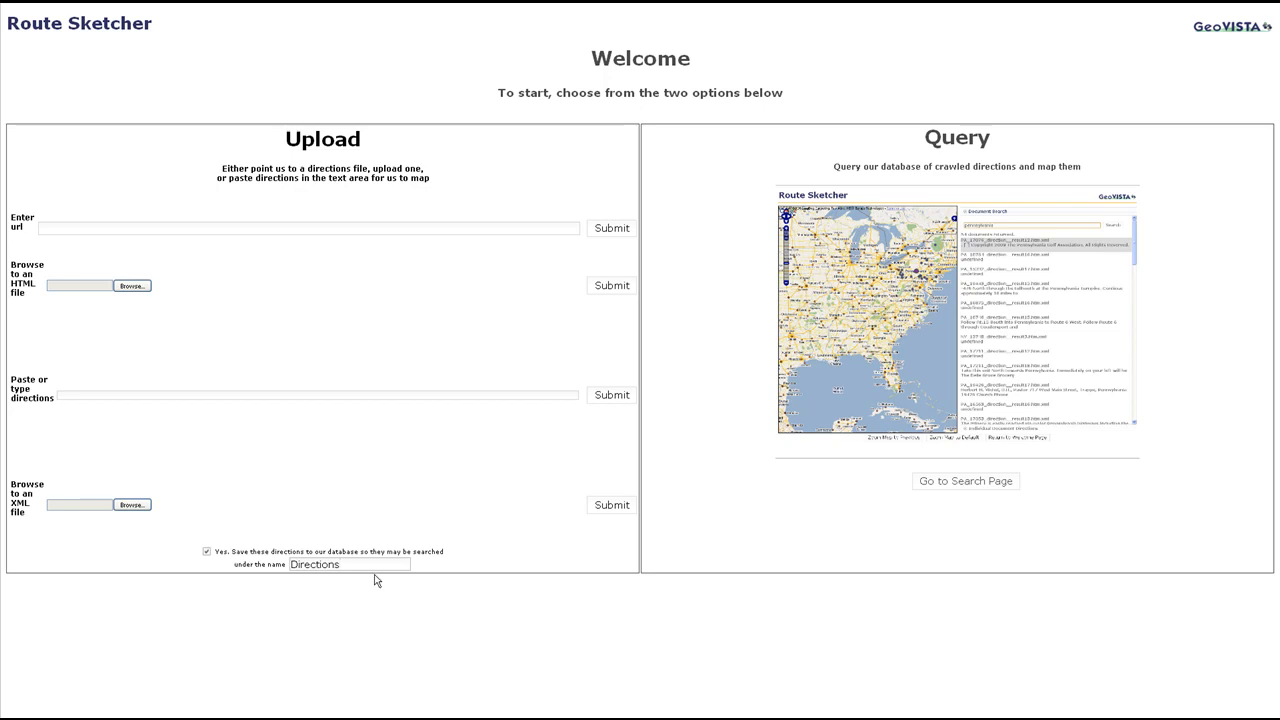
type("ForPittsburgh")
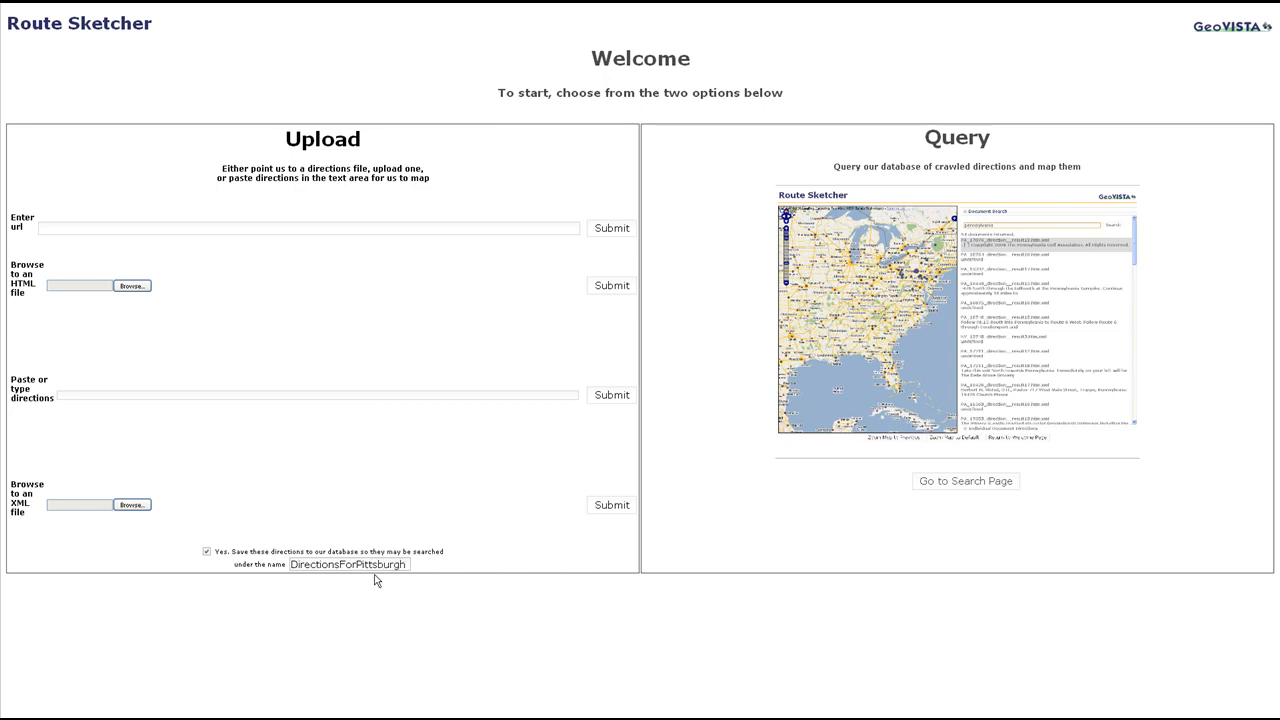
Step: Browse to the HTML directions file and submit it for processing
left_click(132, 285)
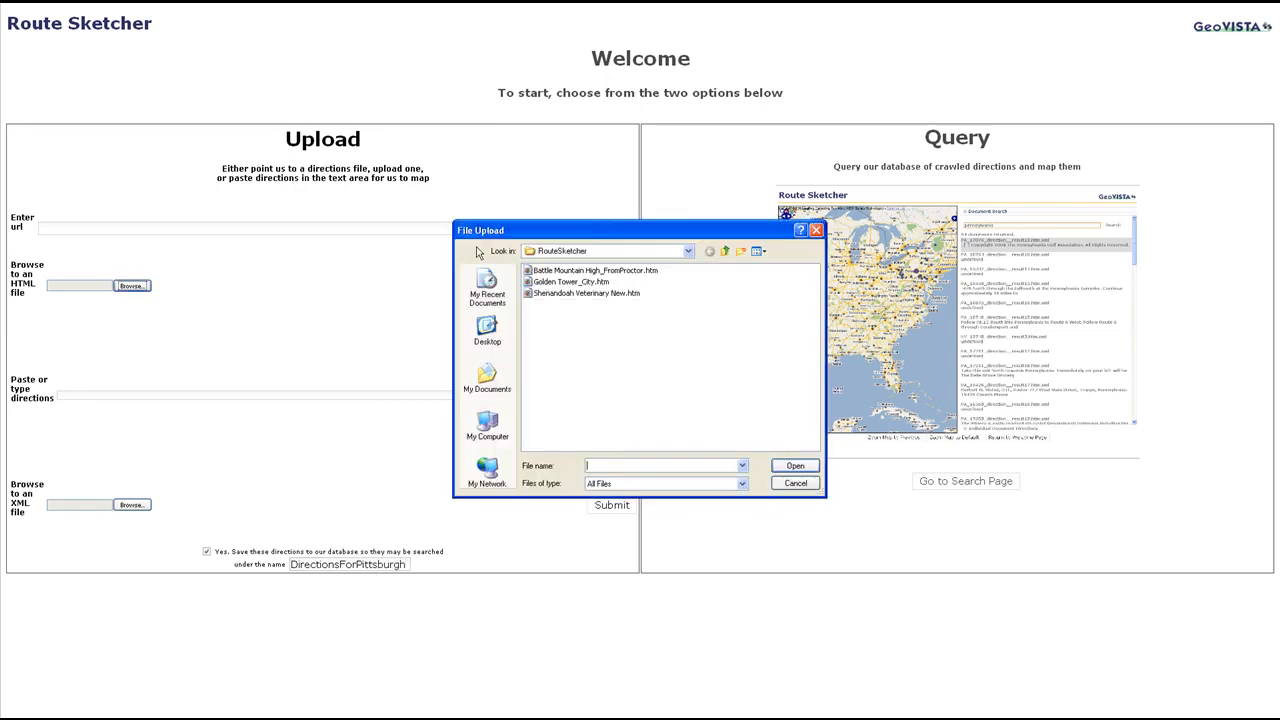
left_click(794, 465)
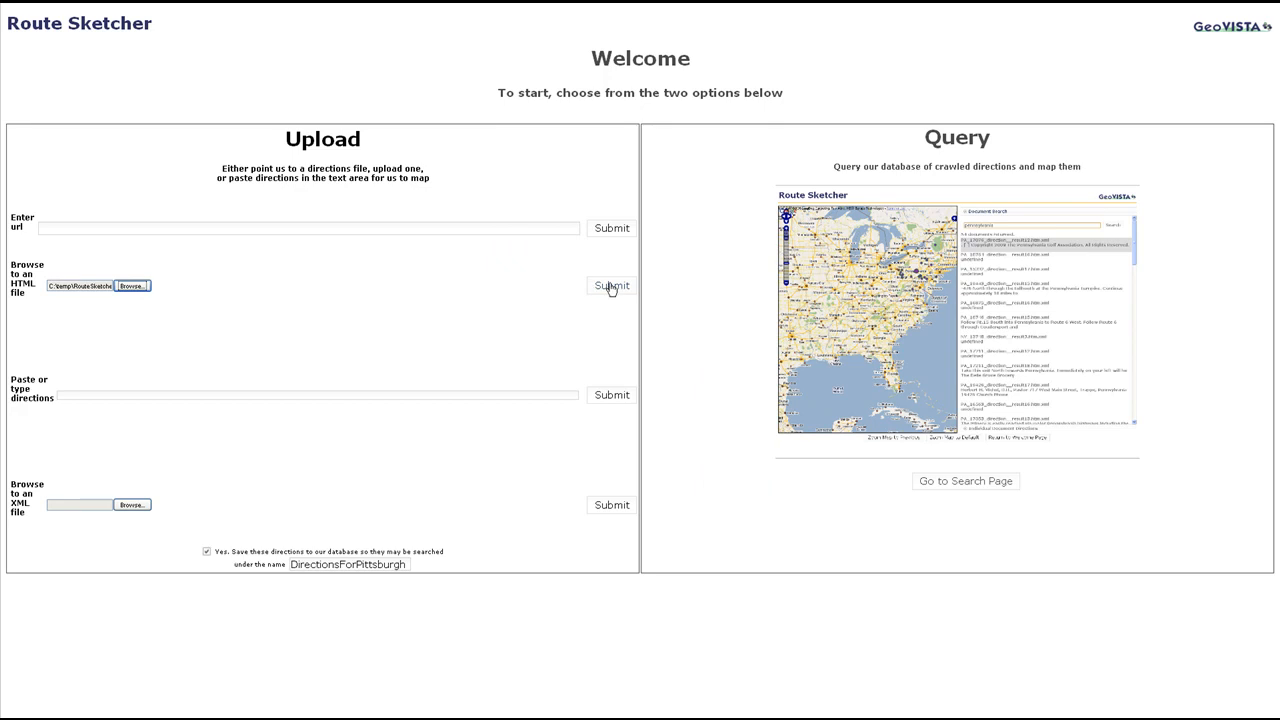
left_click(611, 286)
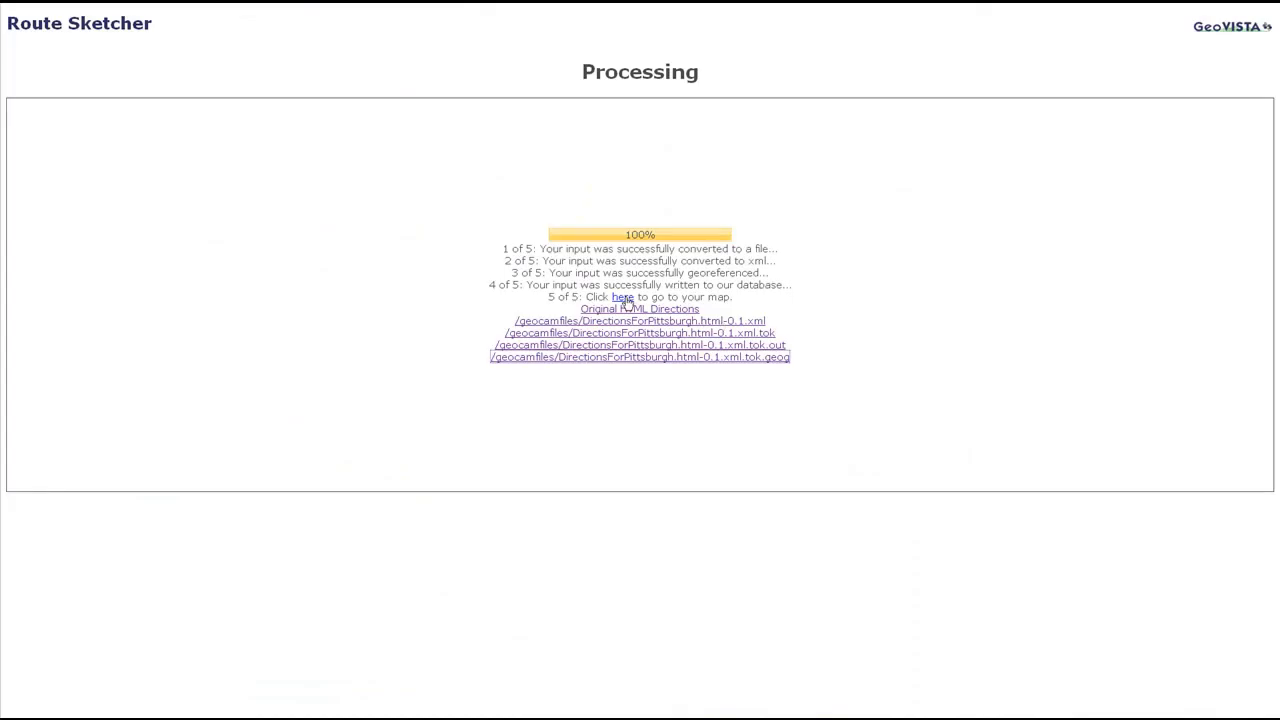
Step: Follow the 'here' link to the Pittsburgh route map and inspect the destination details
left_click(623, 297)
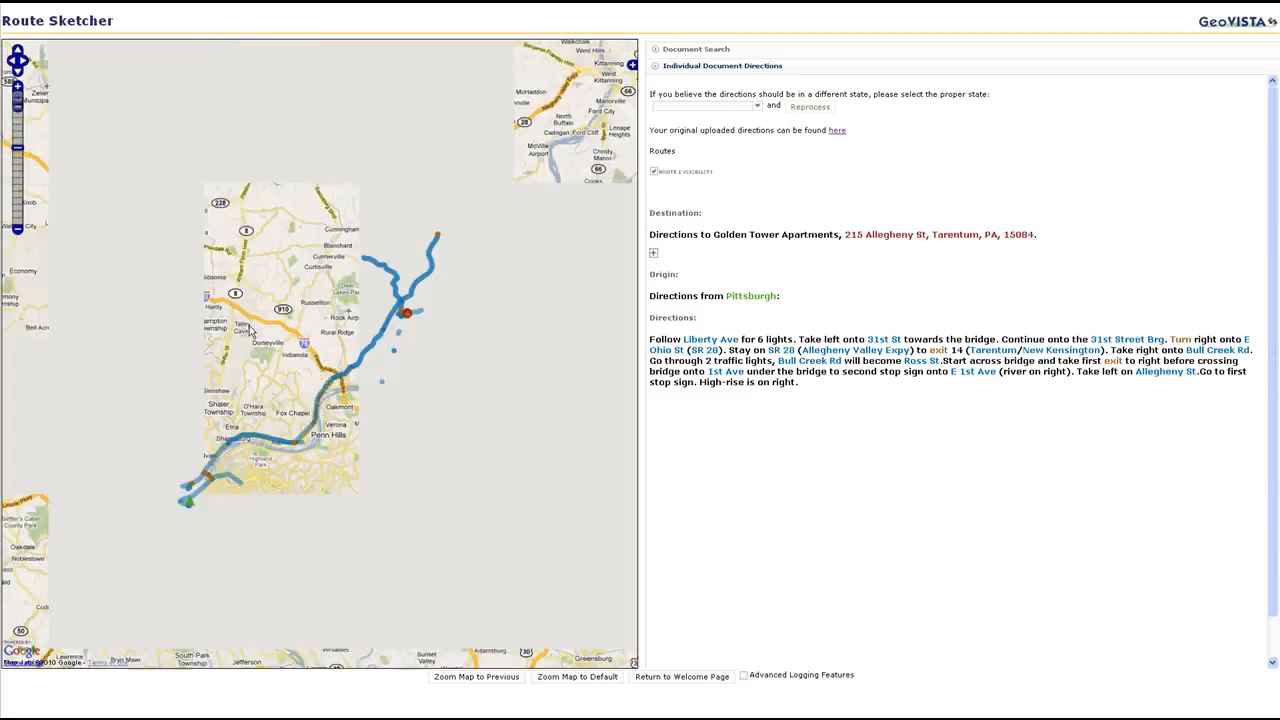
left_click(17, 148)
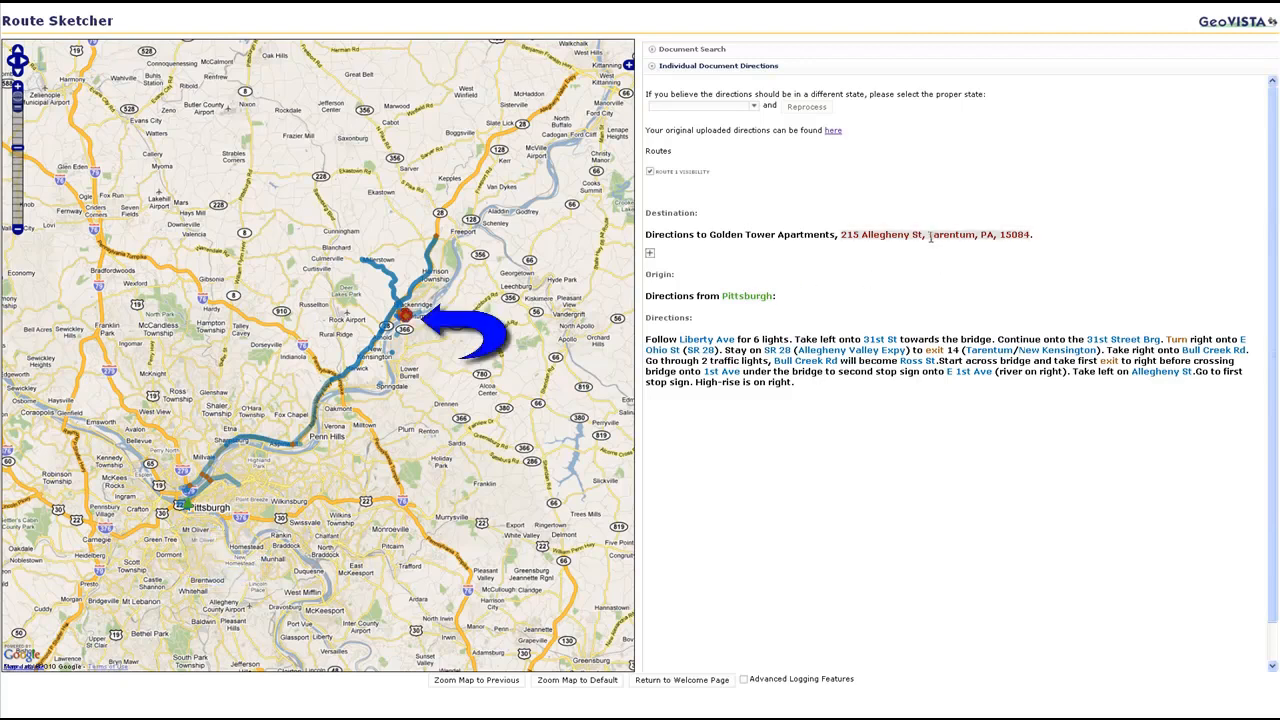
mouse_move(807, 270)
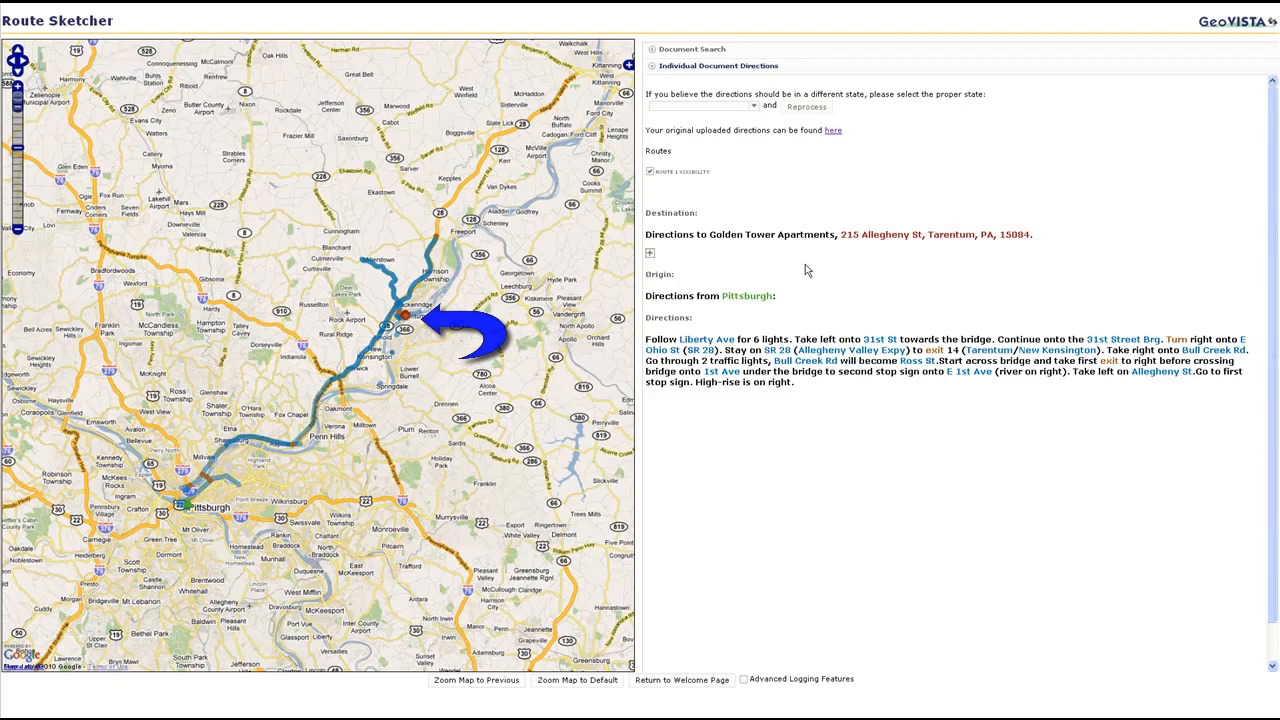
left_click(649, 252)
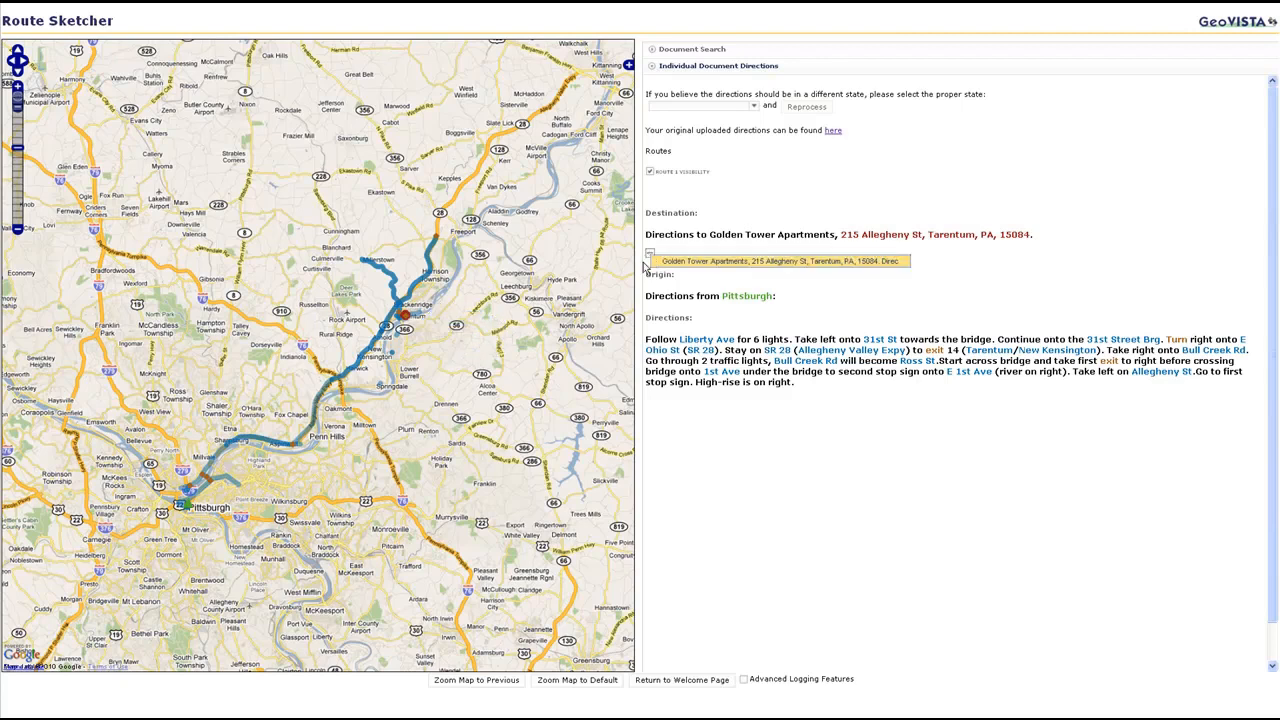
left_click(649, 253)
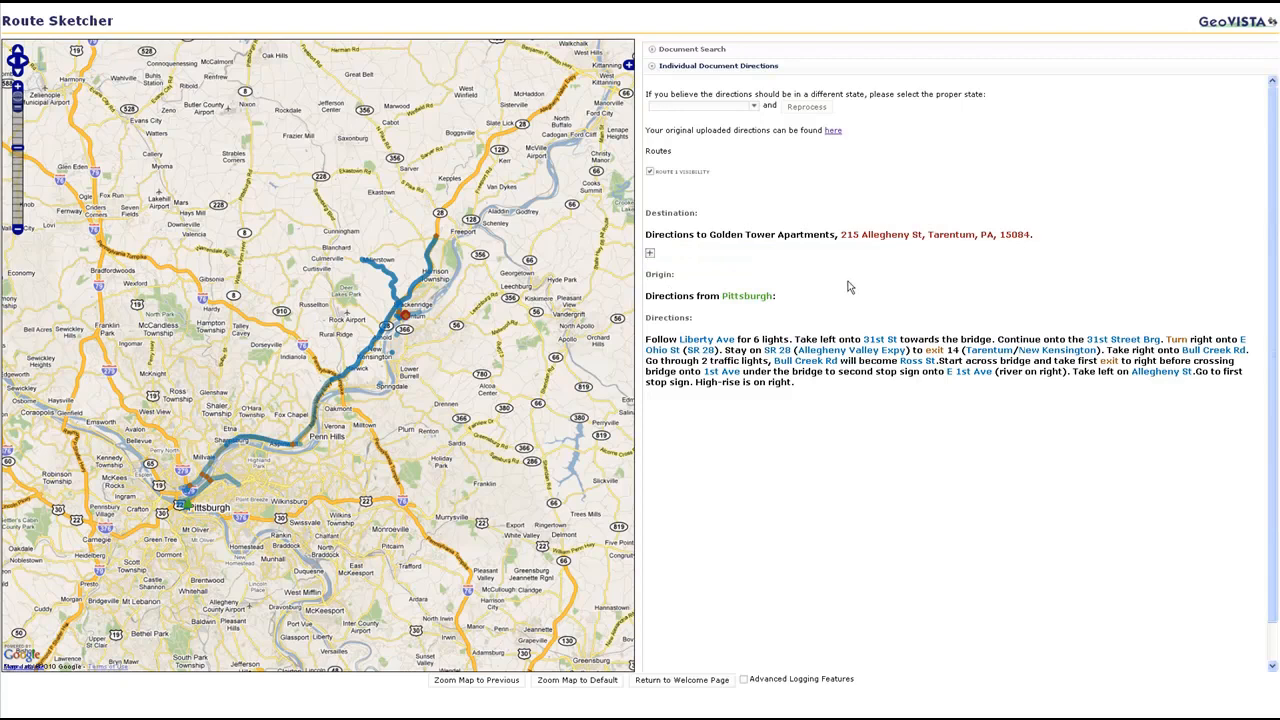
mouse_move(818, 312)
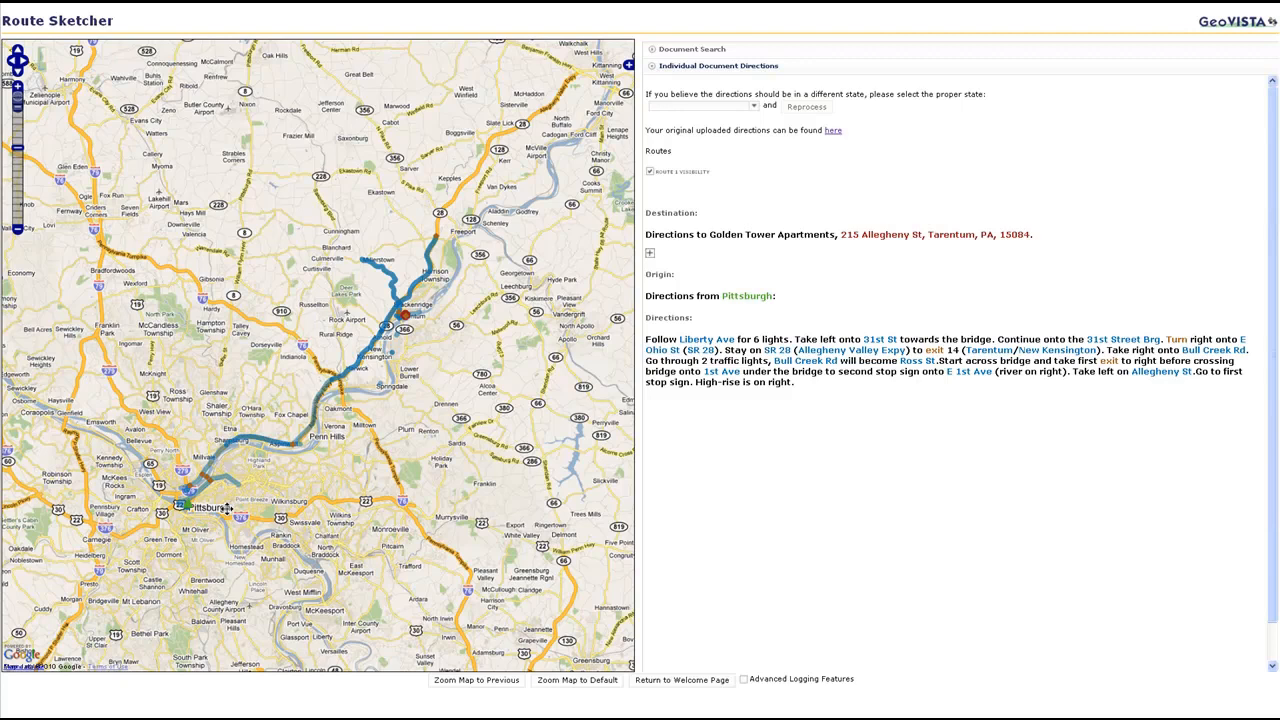
Step: Zoom in on the route's starting point in central Pittsburgh
left_click(17, 86)
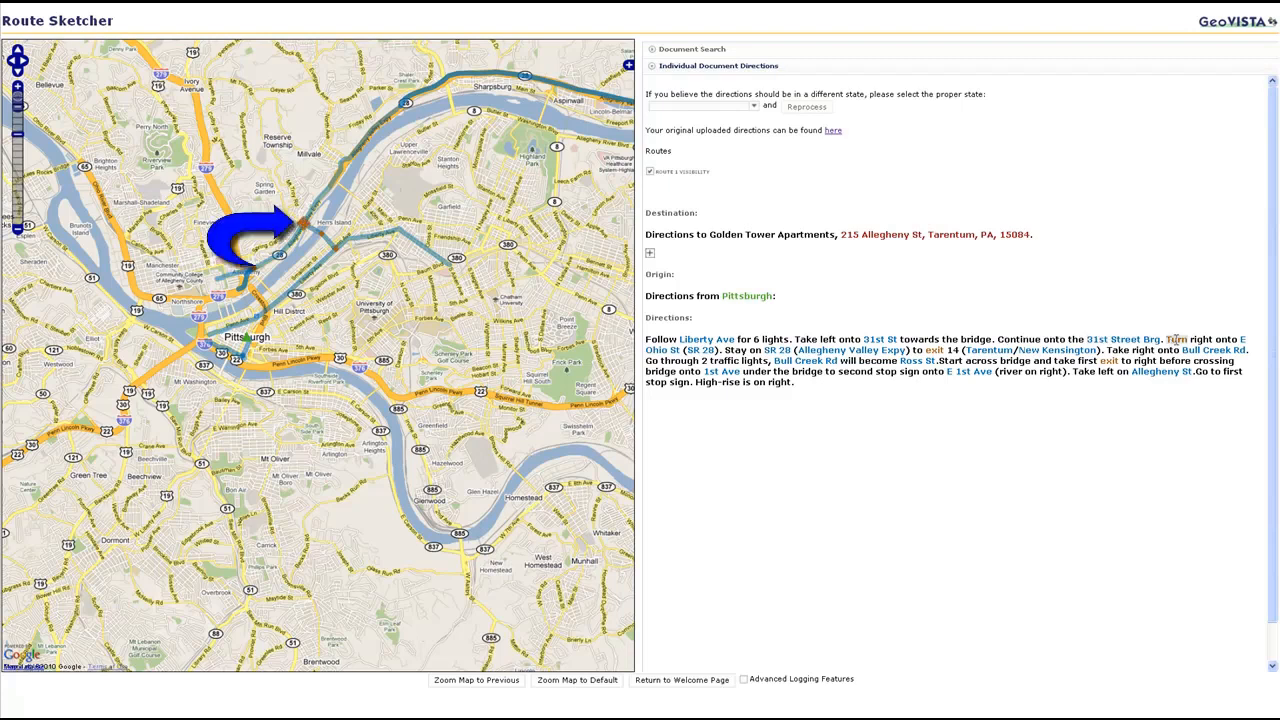
Step: Return to the welcome page, name the new upload 'BattleMountainHigh' and browse for a file
left_click(682, 679)
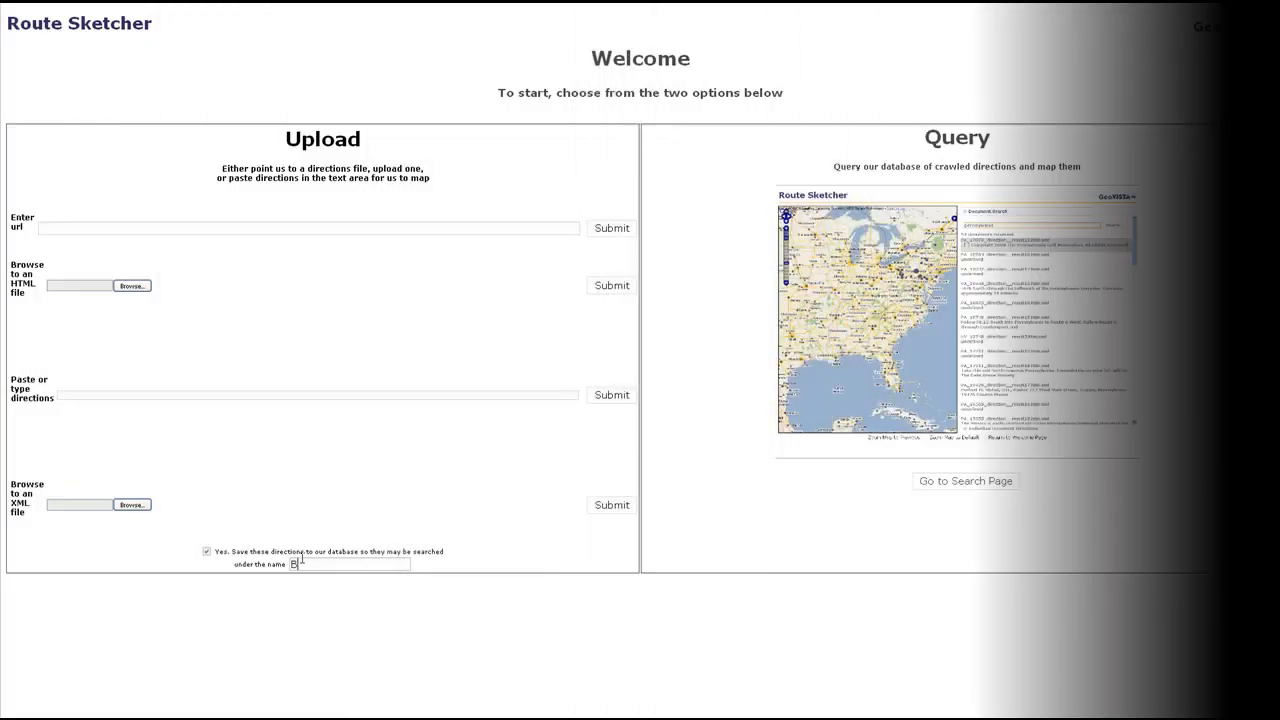
type("BattleM")
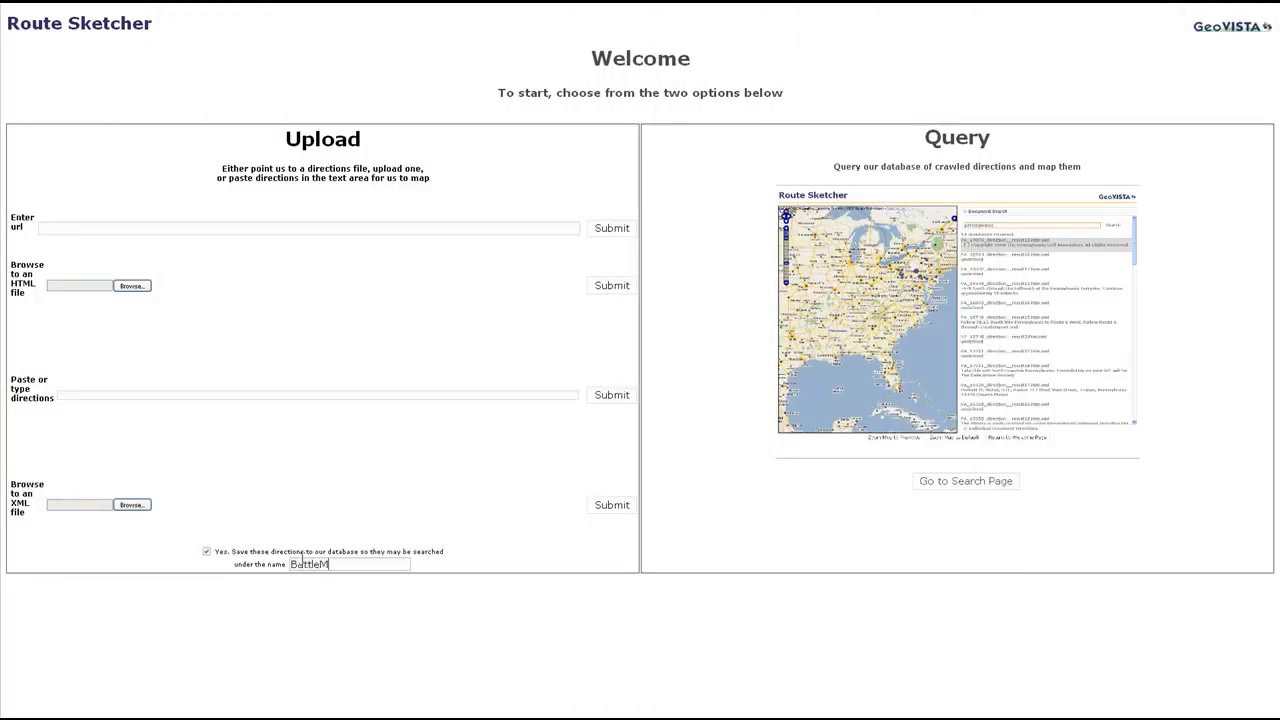
type("ountainH")
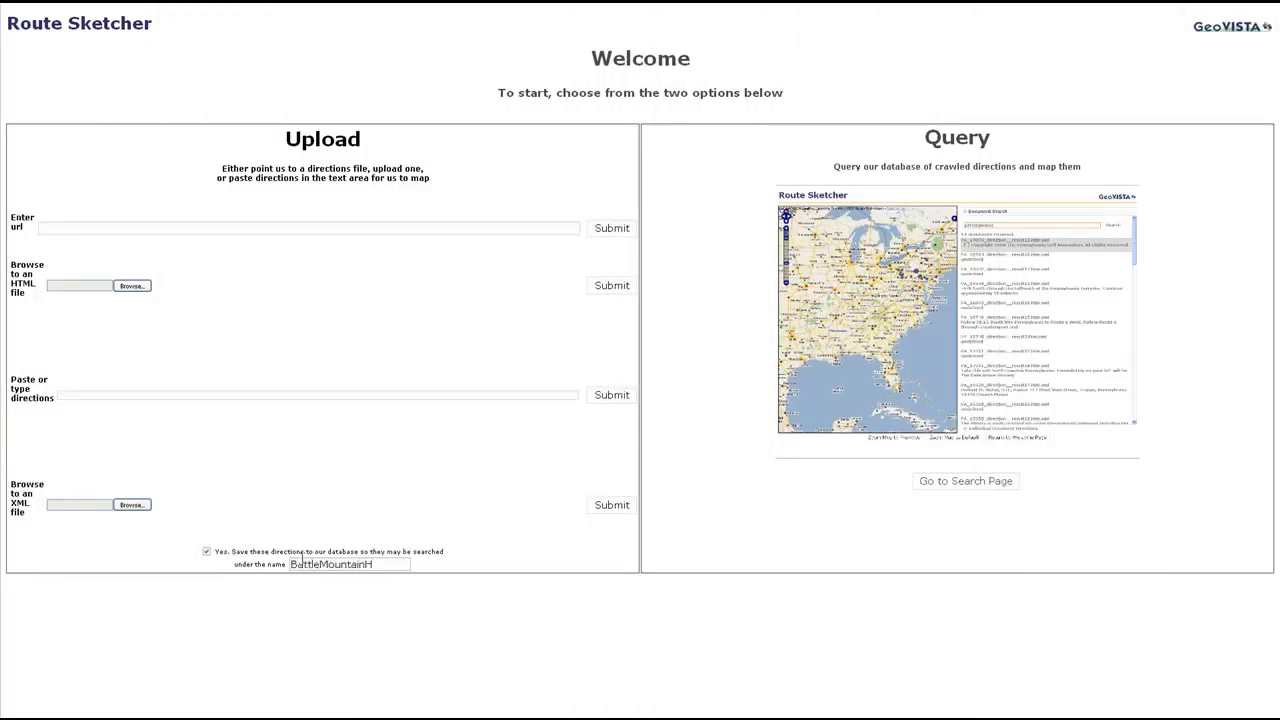
left_click(132, 286)
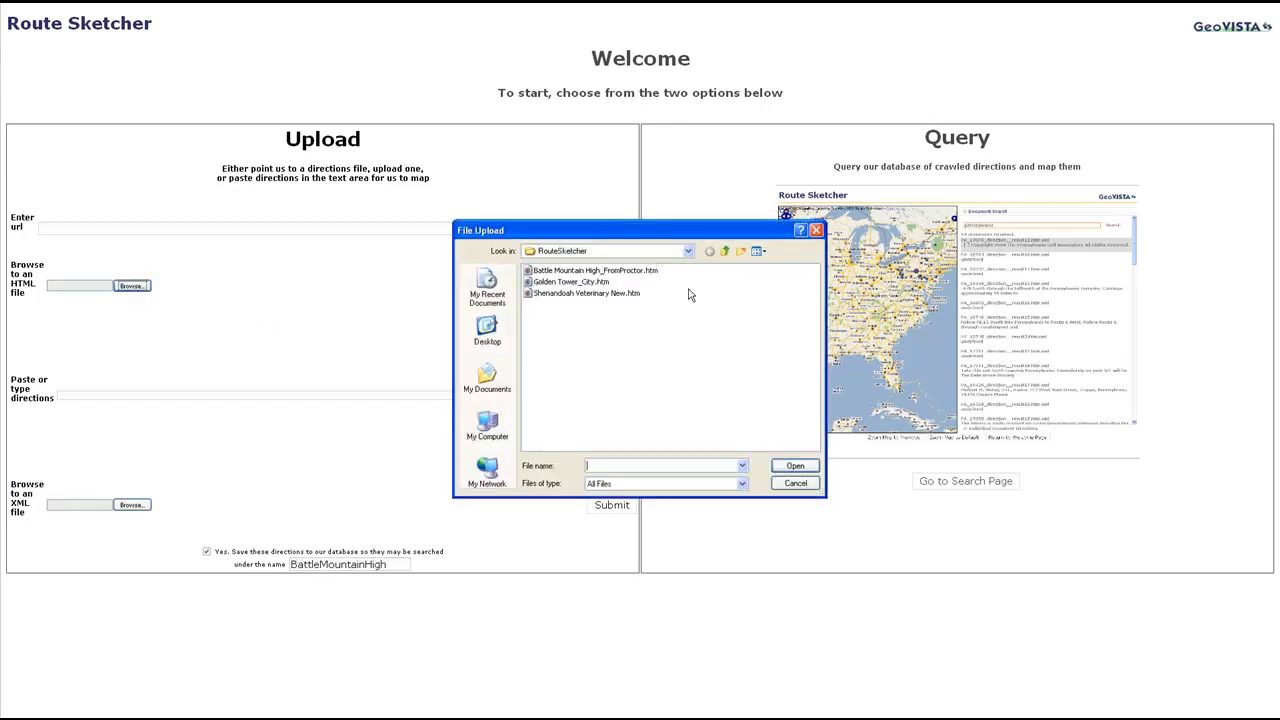
Step: Choose 'Battle Mountain High_FromProctor.htm' and upload it for processing
left_click(593, 270)
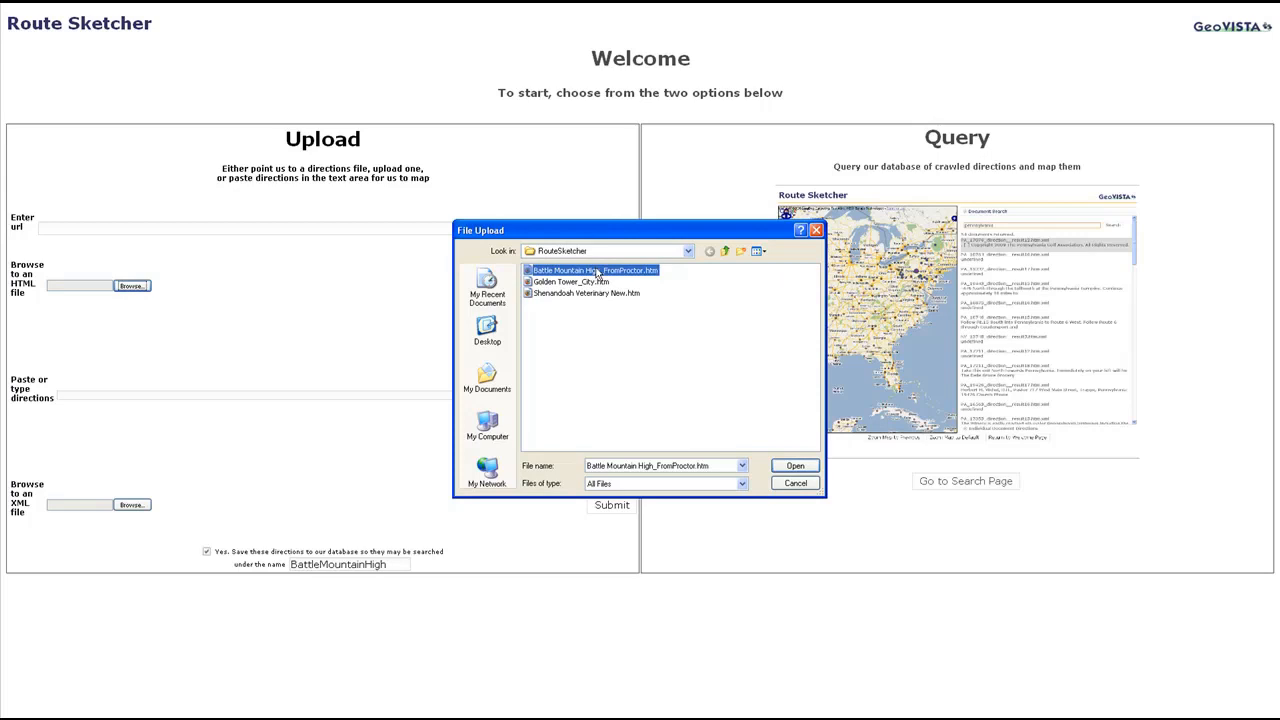
left_click(794, 465)
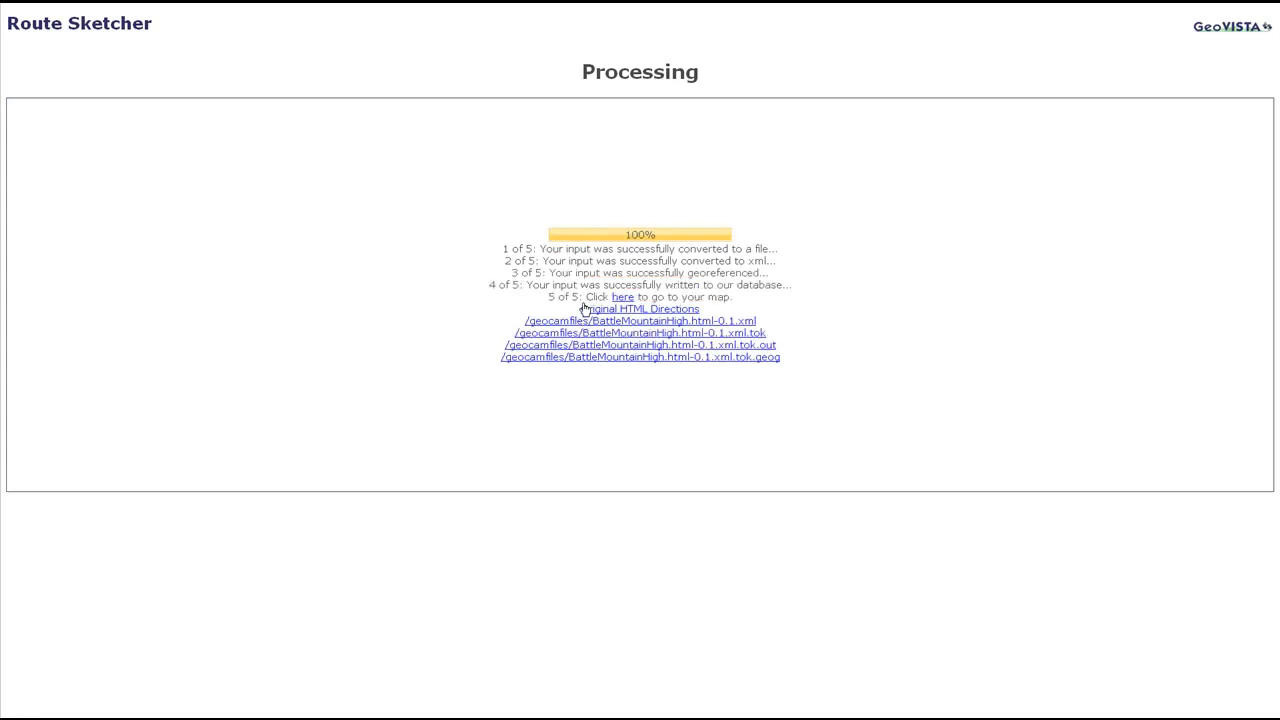
Step: Show the Proctor to Battle Mountain High route map, toggling Route 1 off and on, and pan around it
left_click(622, 297)
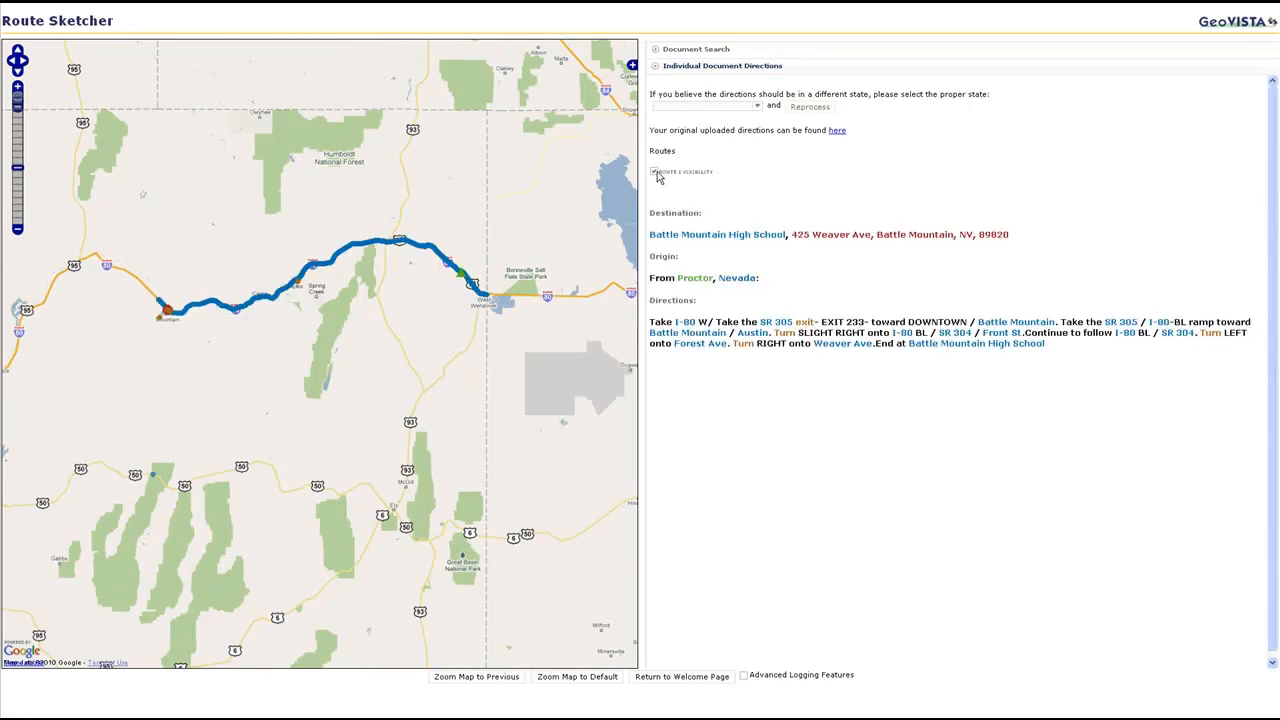
left_click(653, 172)
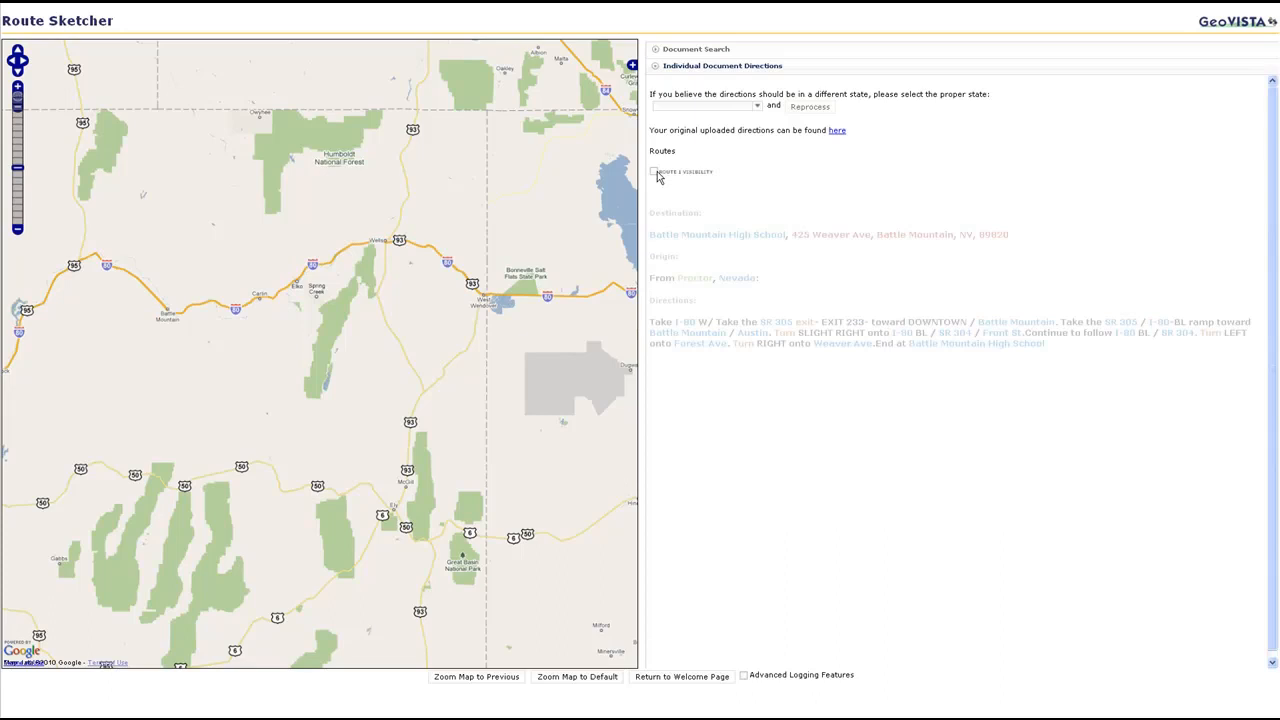
left_click(654, 171)
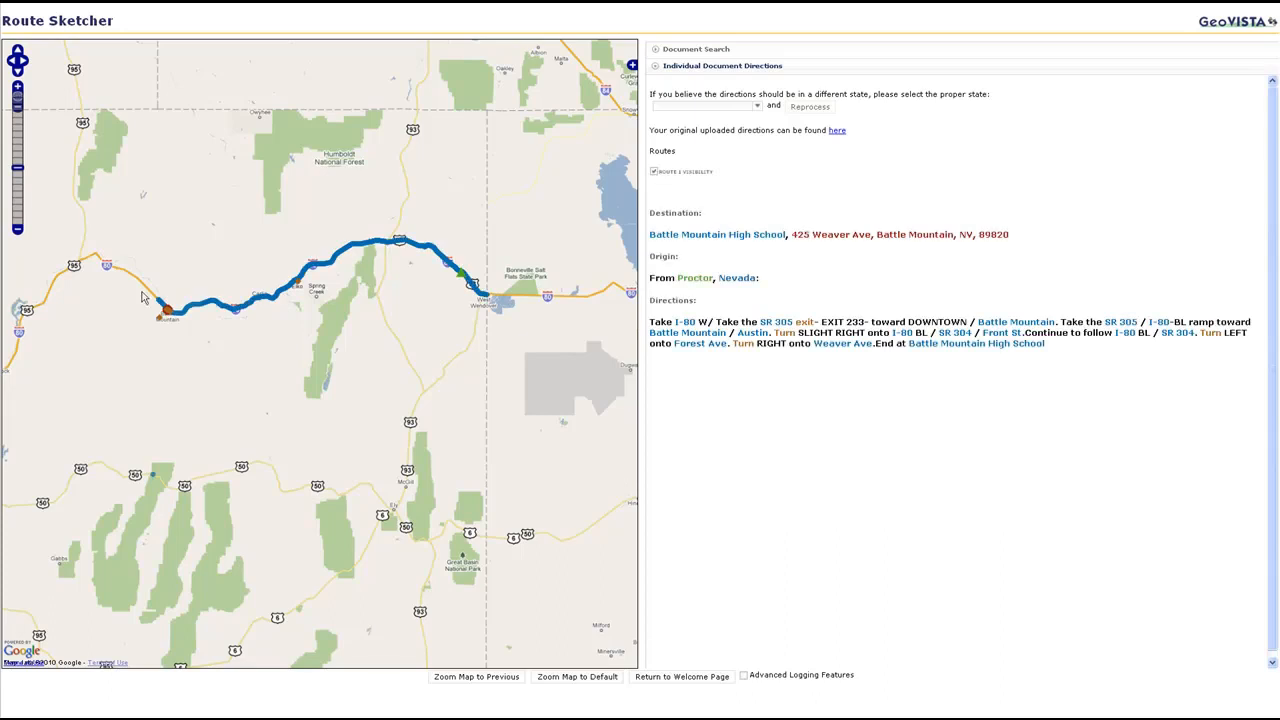
left_click_drag(145, 295, 190, 330)
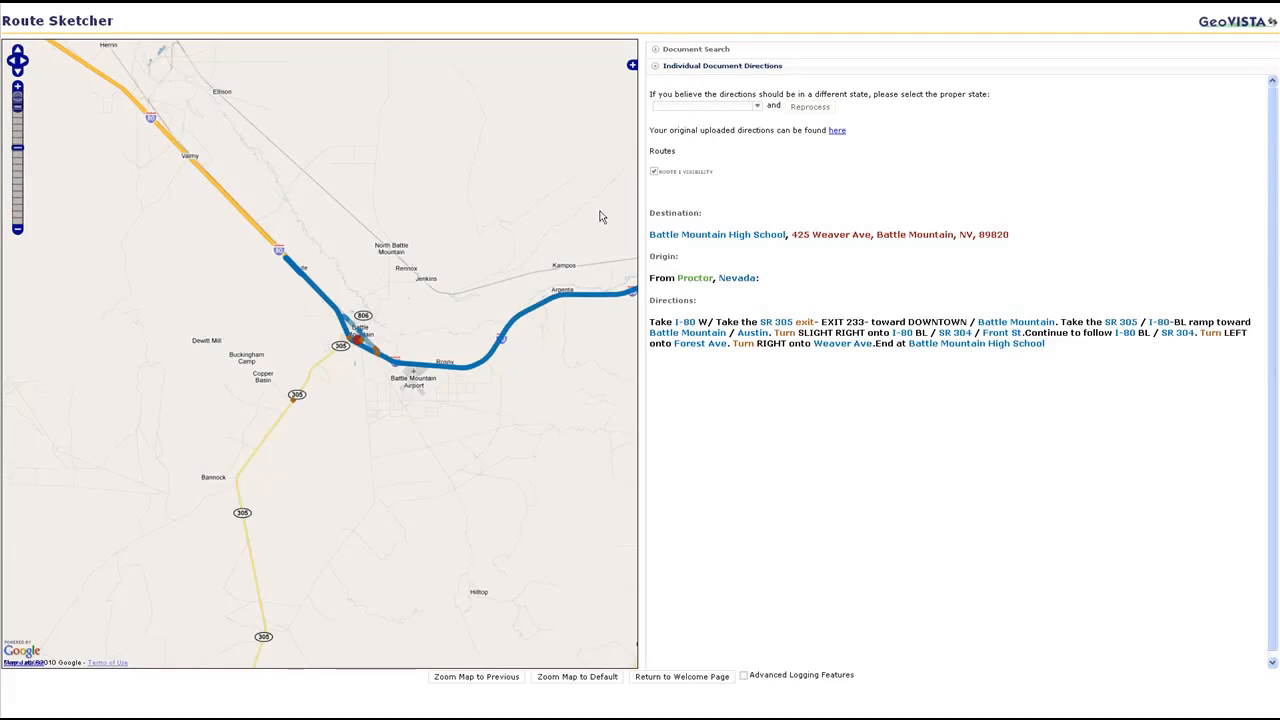
Step: Zoom the map to the destination address marker on Weaver Ave via its directions link
double_click(880, 234)
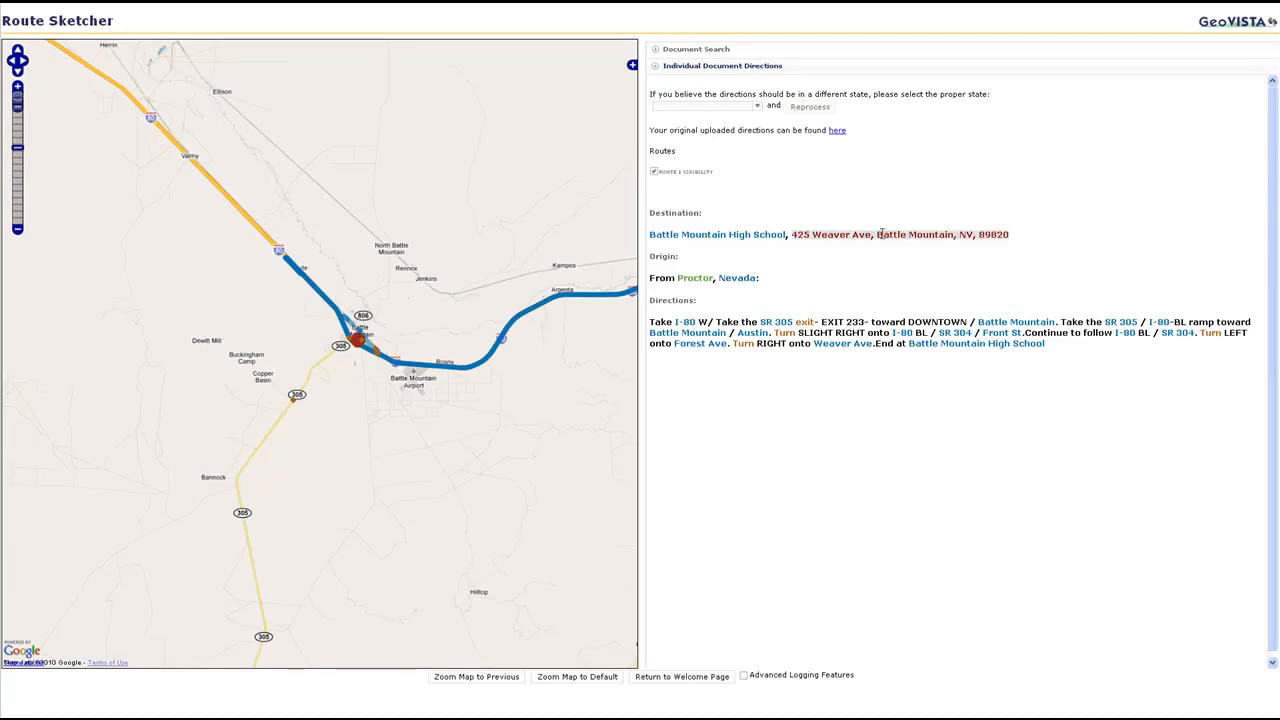
left_click(830, 234)
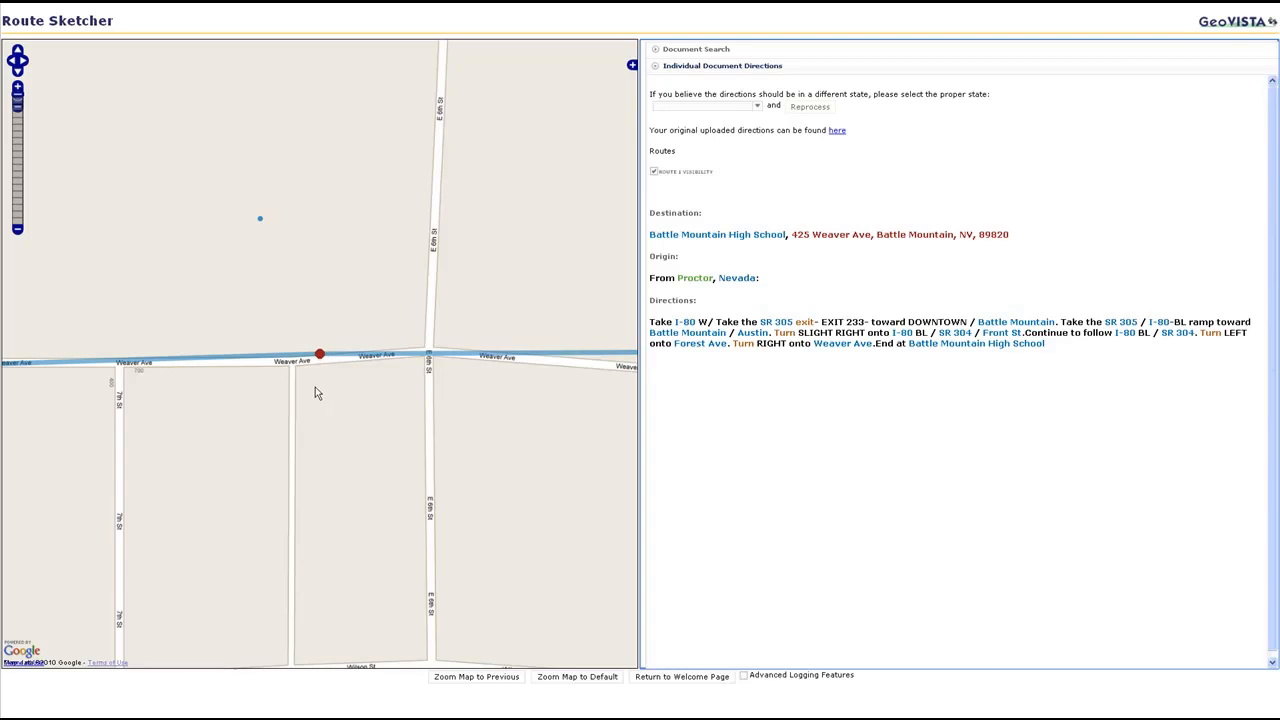
Step: View Google Street View imagery at the Weaver Ave spot, then close it to see the neighbourhood
right_click(319, 354)
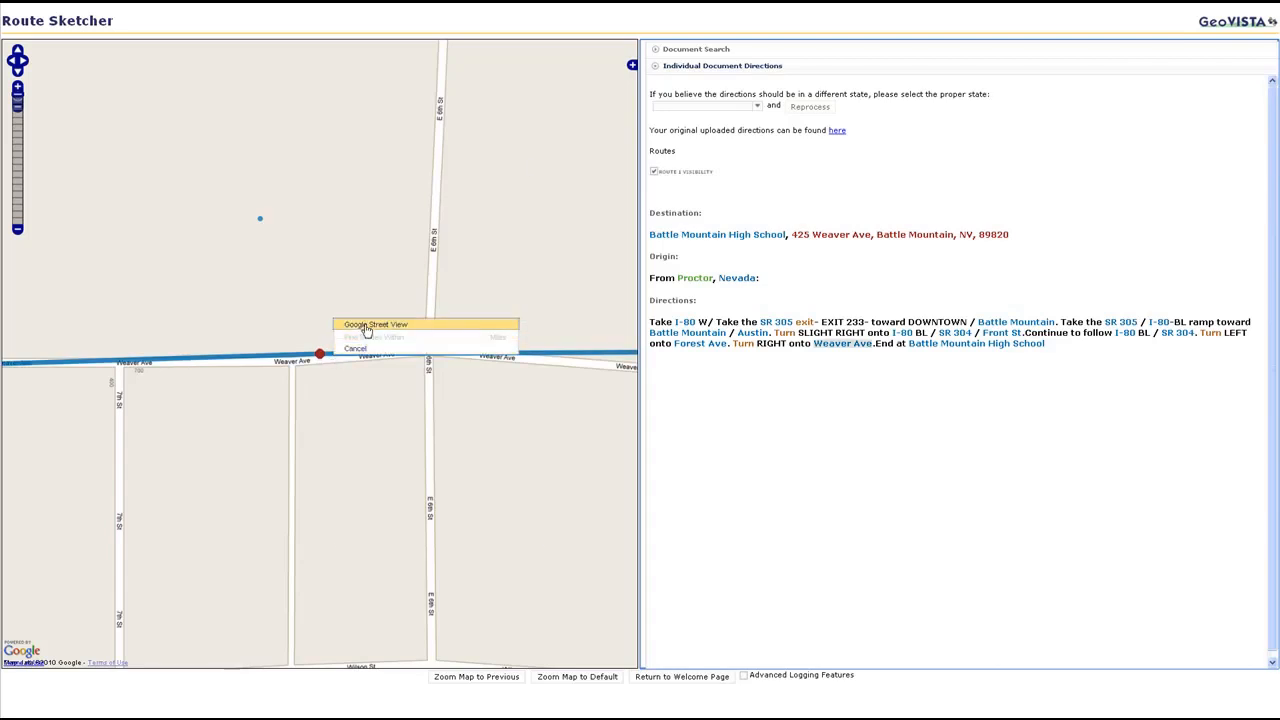
left_click(376, 324)
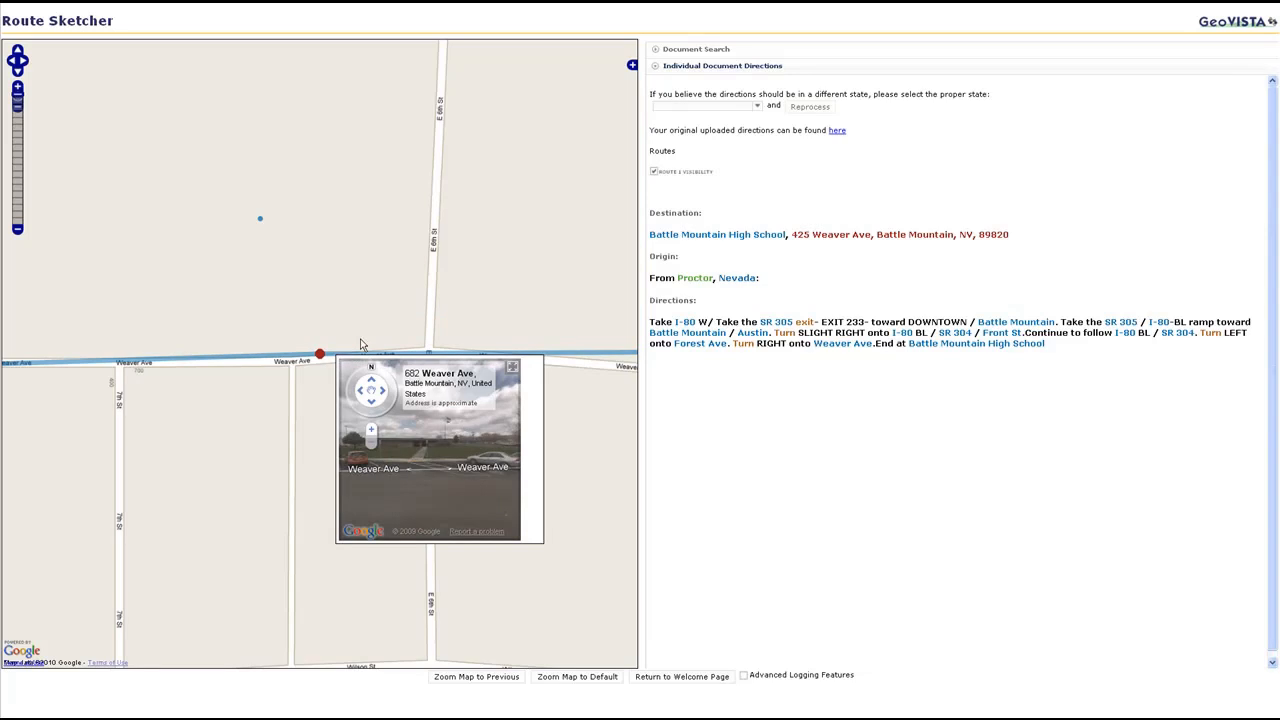
mouse_move(371, 415)
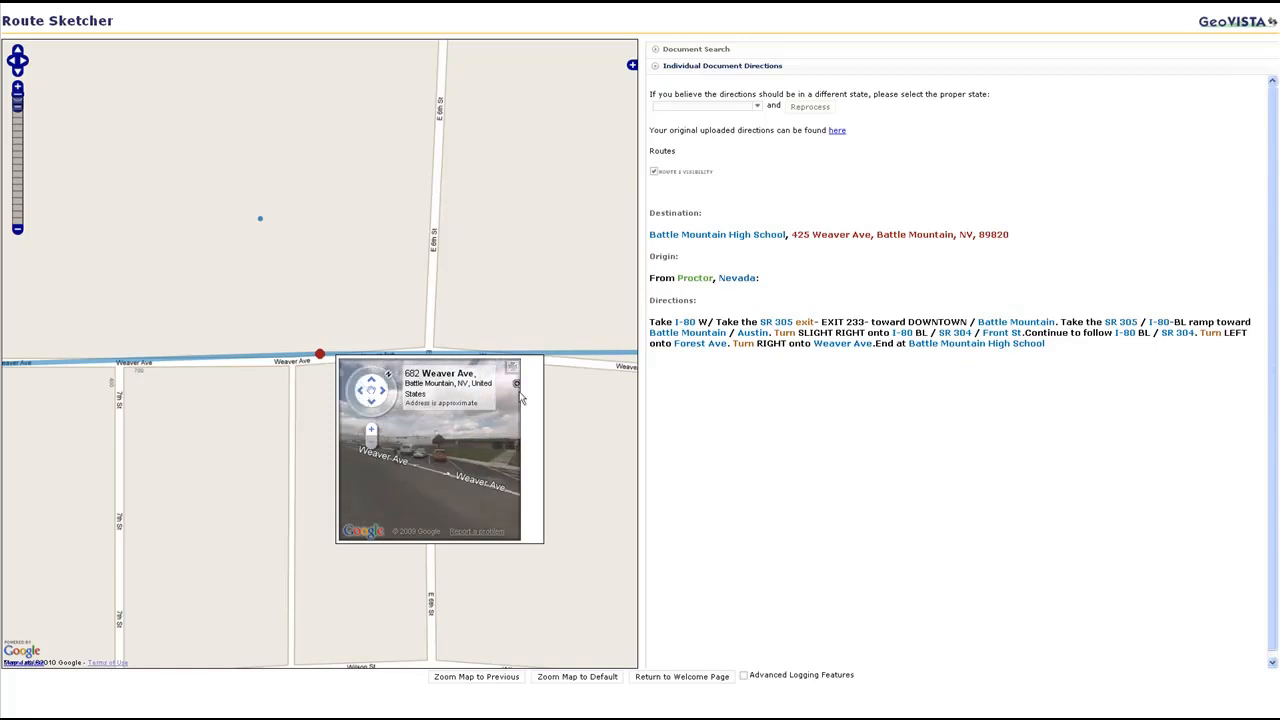
left_click(513, 364)
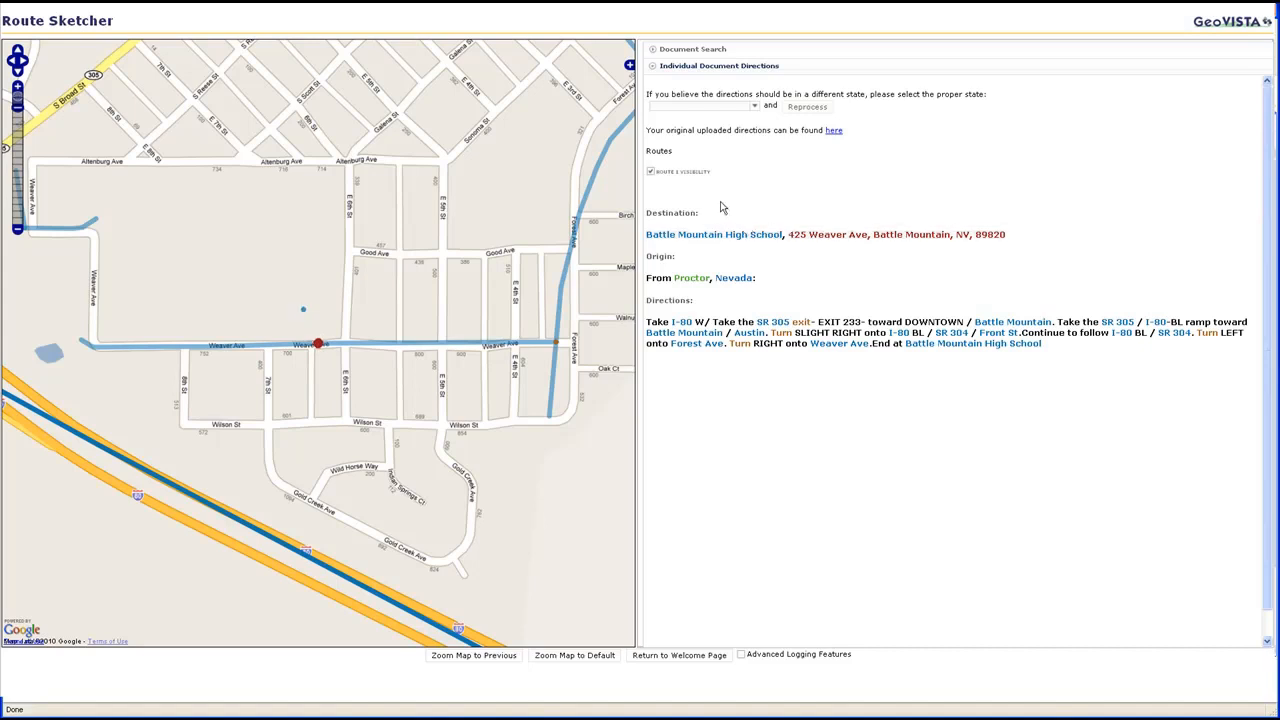
Step: Show the base layer switcher, then return to the welcome page's document search
left_click(629, 64)
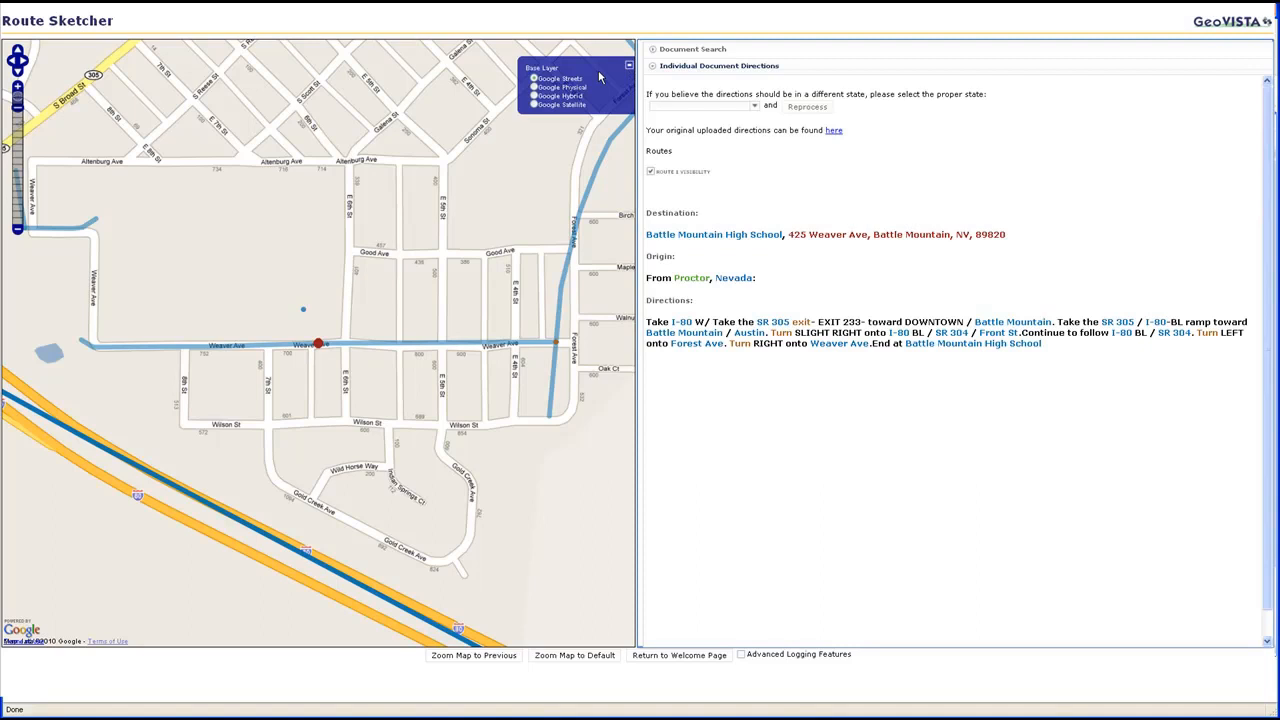
left_click(547, 95)
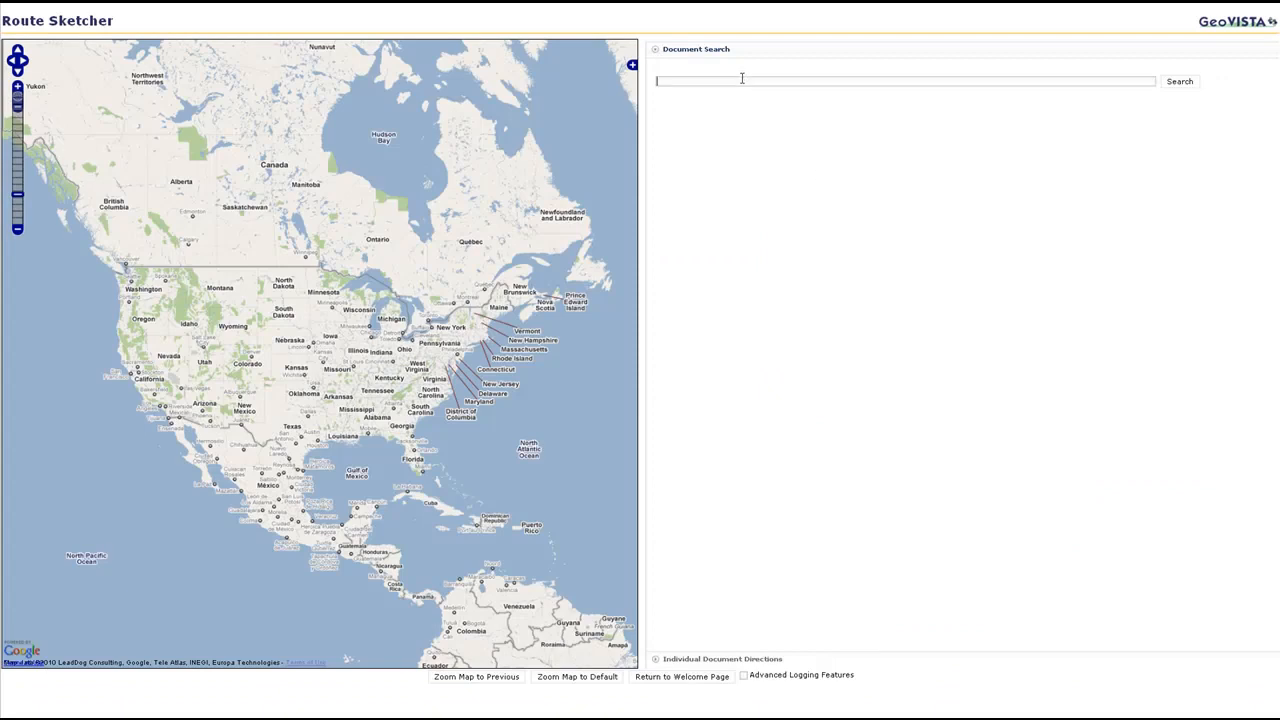
Step: Search documents for "Battle Mountain" (24 results) and map the BattleMountainHigh.html-0.1.xml directions
type("**")
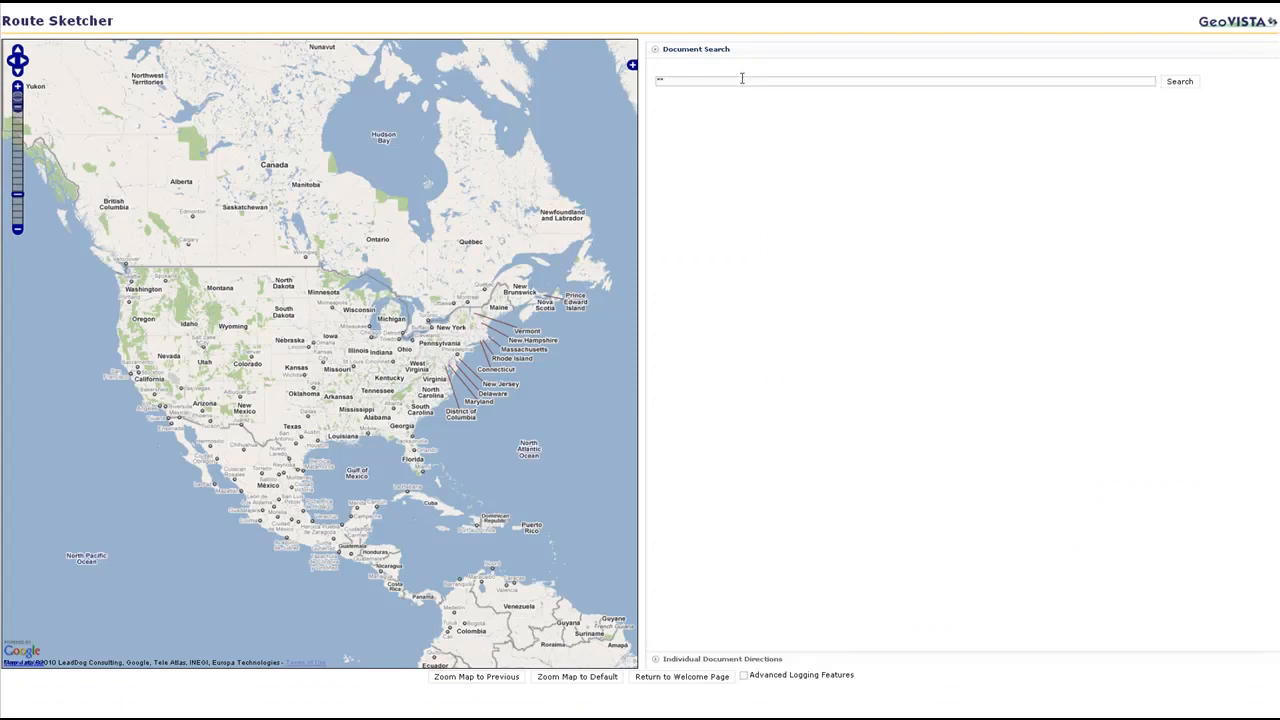
type("\"Battle Mount")
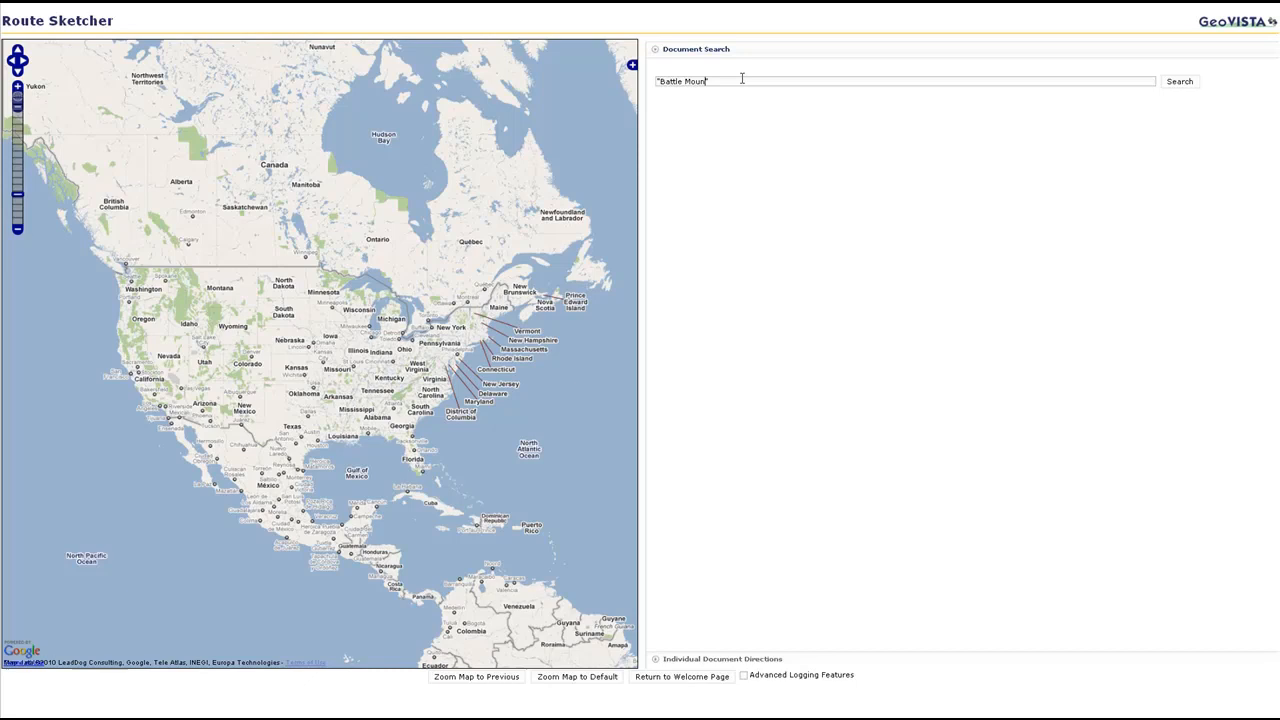
type("tain\"")
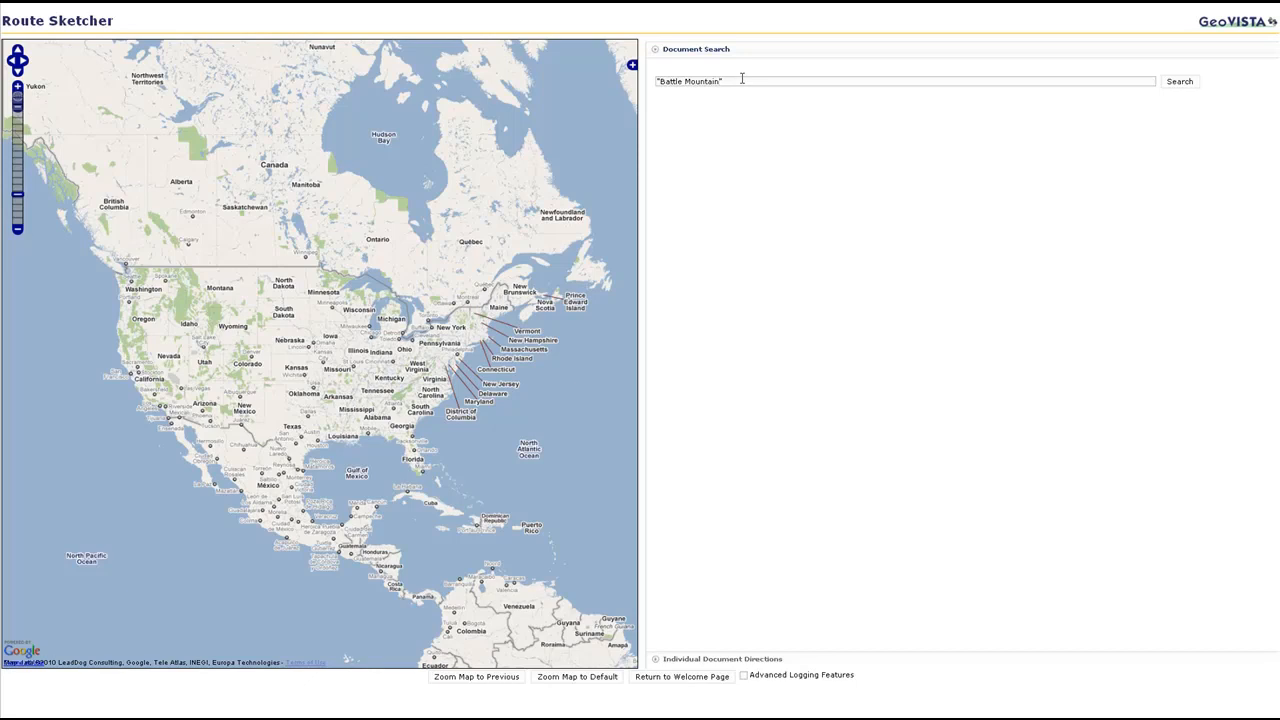
left_click(1179, 81)
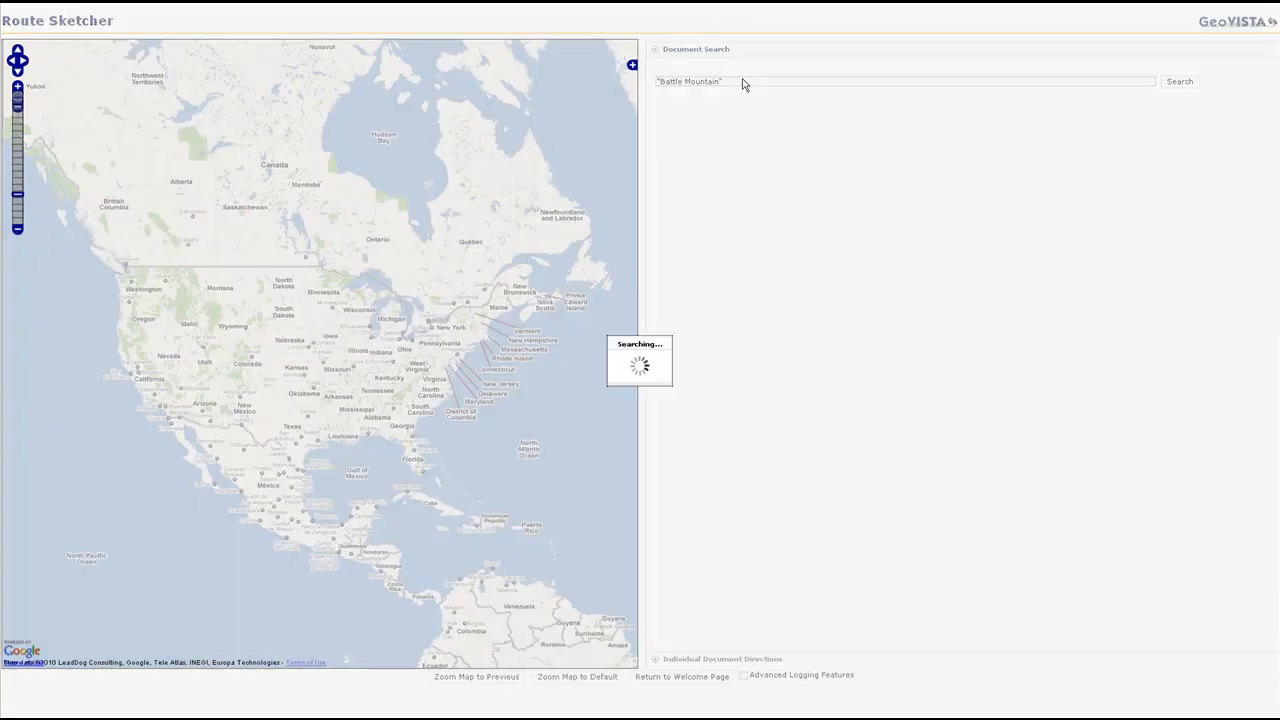
left_click(1179, 81)
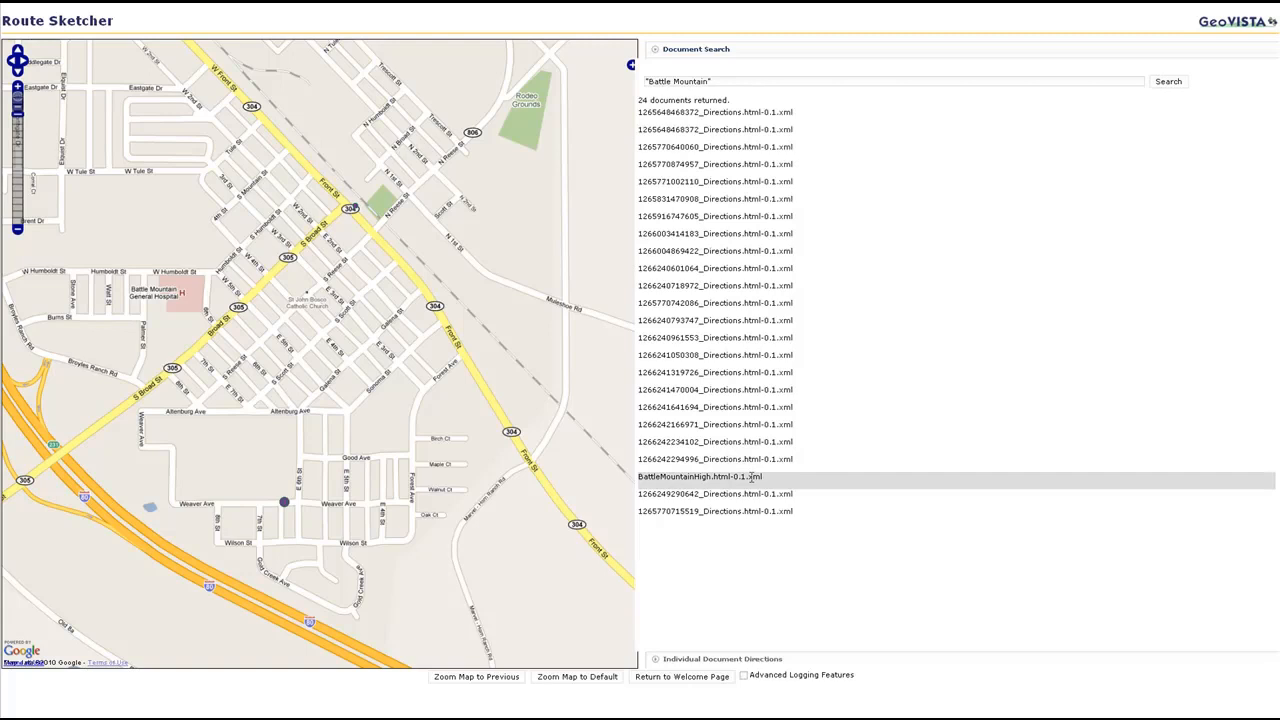
left_click(699, 476)
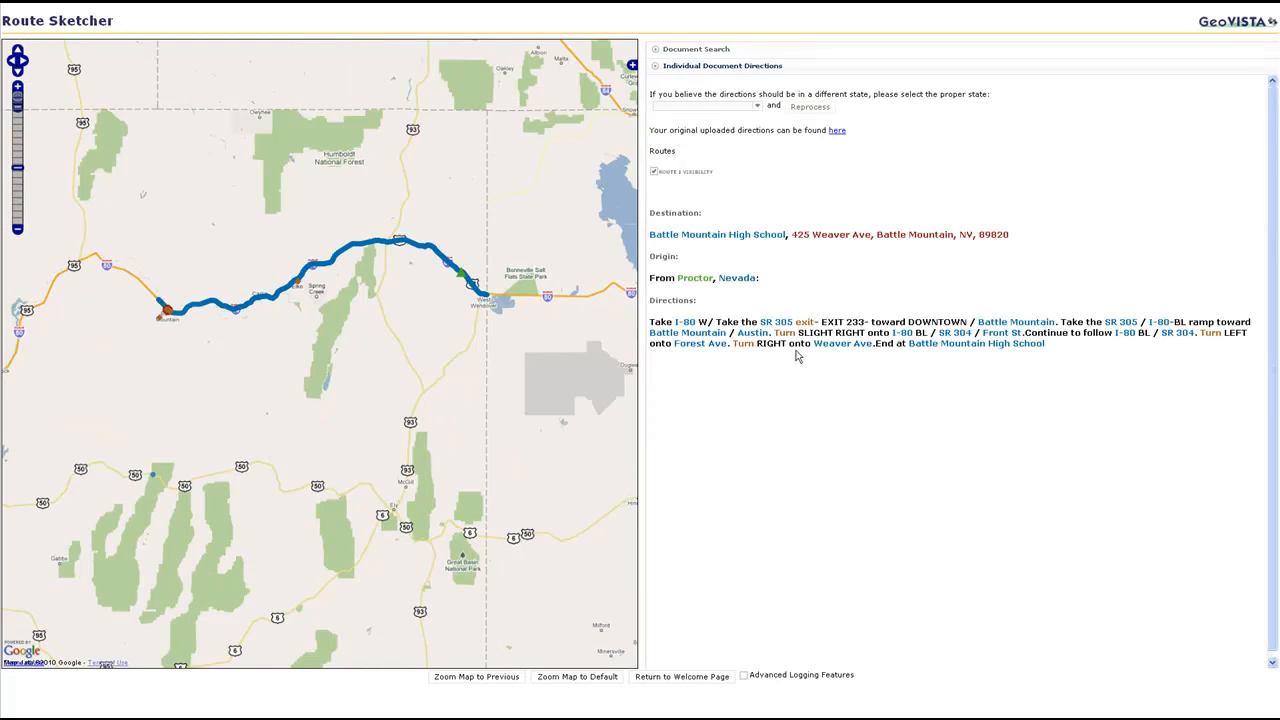
Step: Show the original uploaded directions via the 'here' link in a window beside the parsed ones
right_click(836, 130)
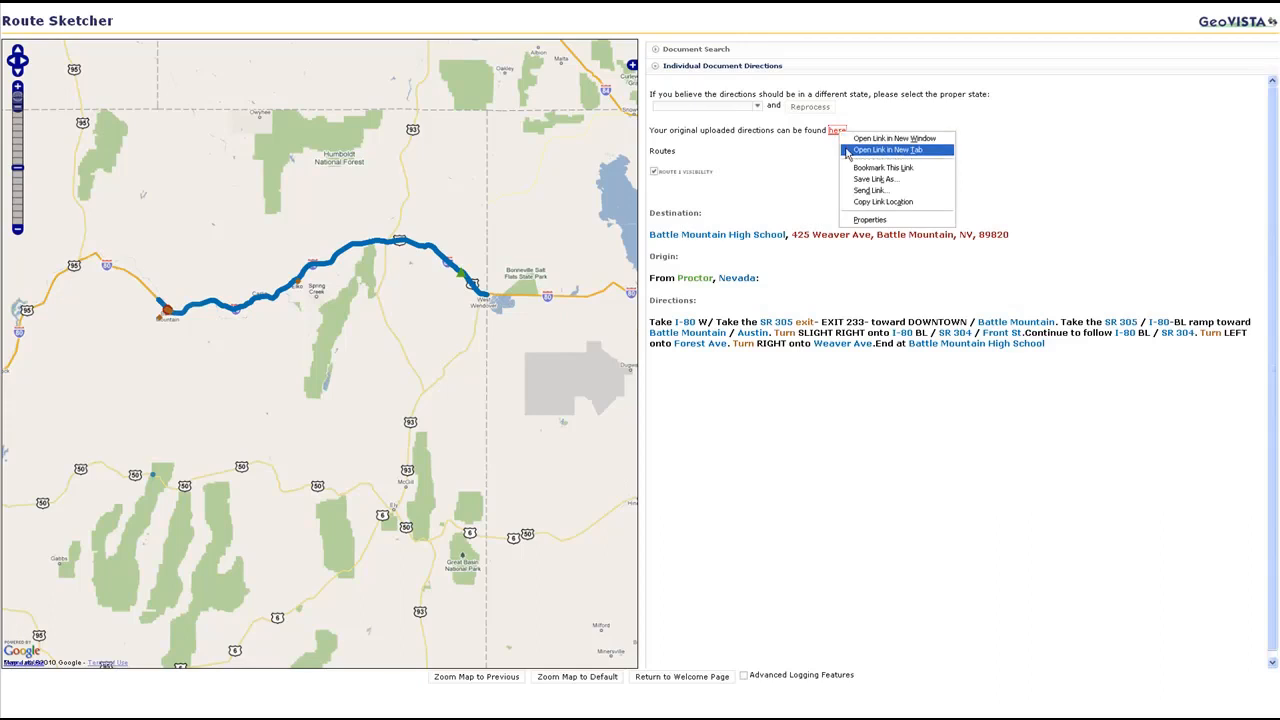
left_click(888, 149)
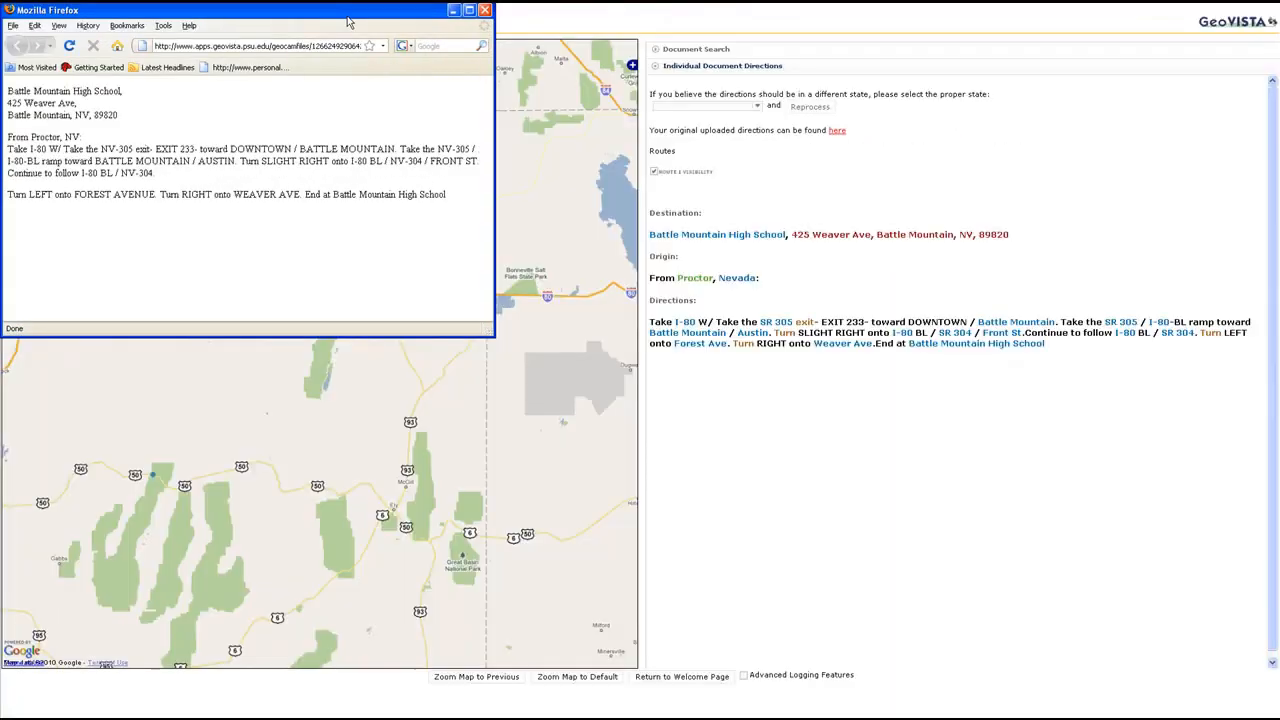
left_click_drag(250, 10, 905, 383)
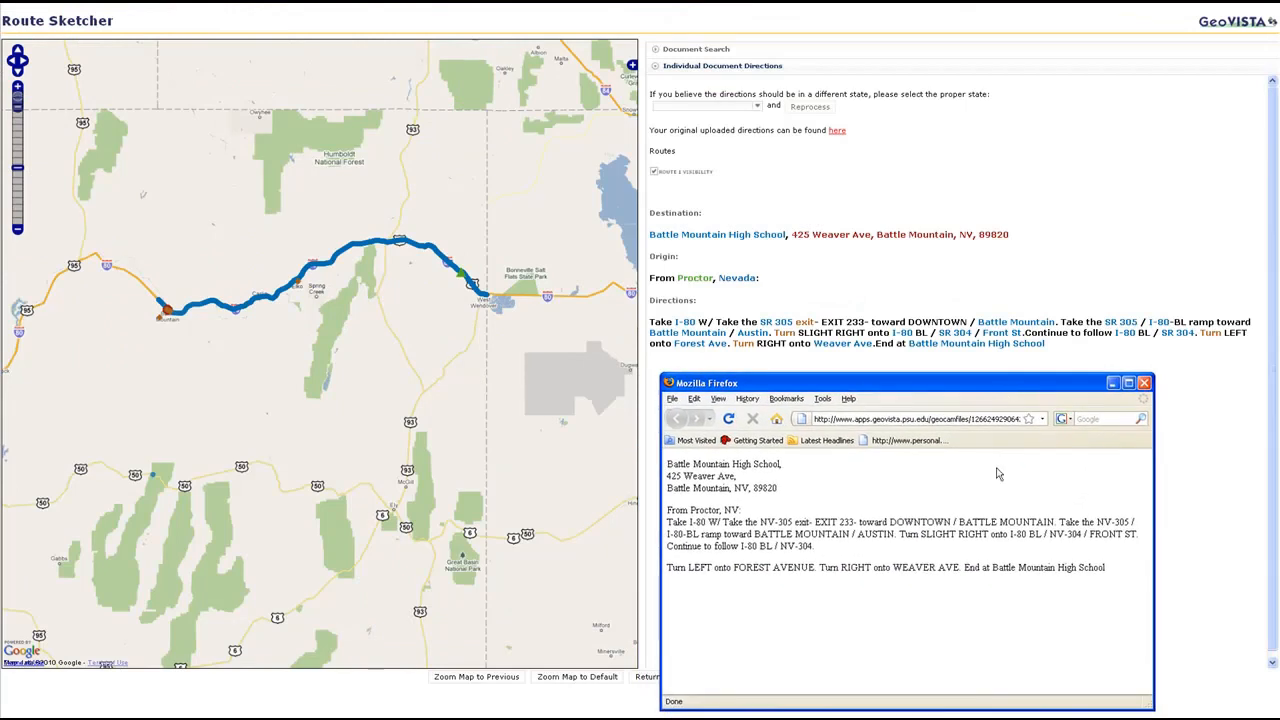
mouse_move(992, 481)
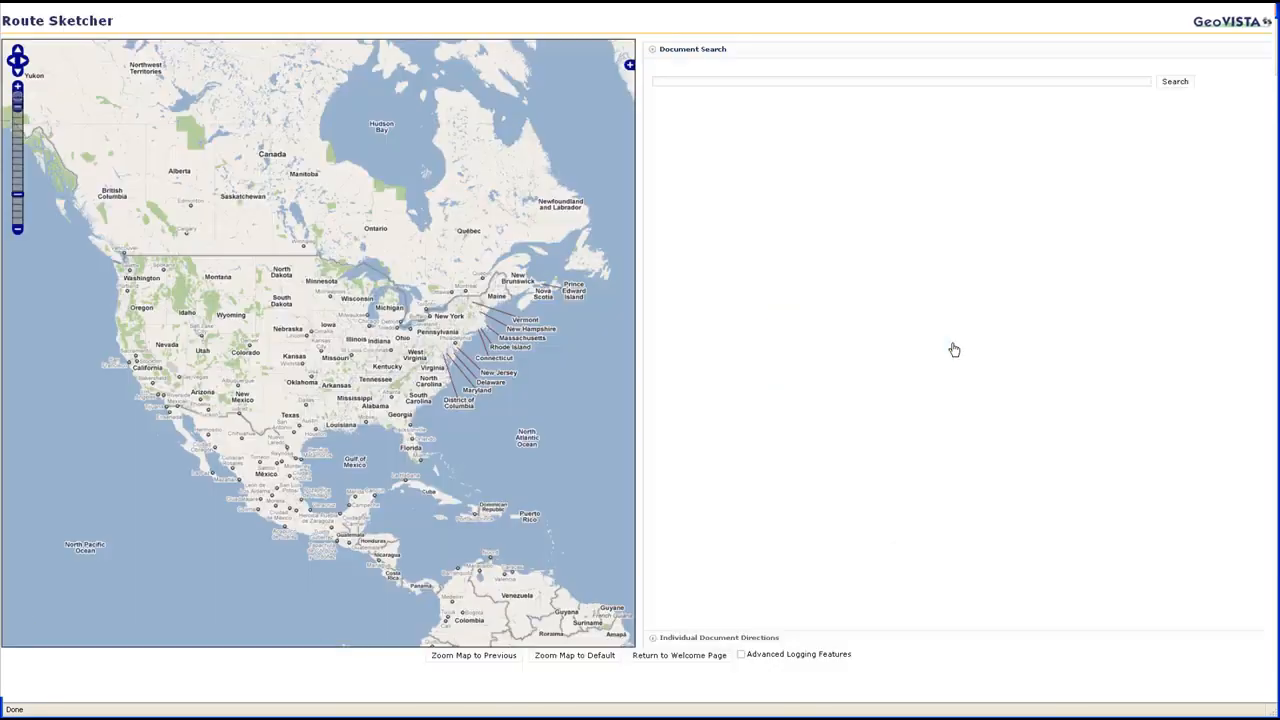
Step: Search documents for "The Coffee Shop" (11 results) and map the NYC.html-0.1.xml directions
left_click(900, 81)
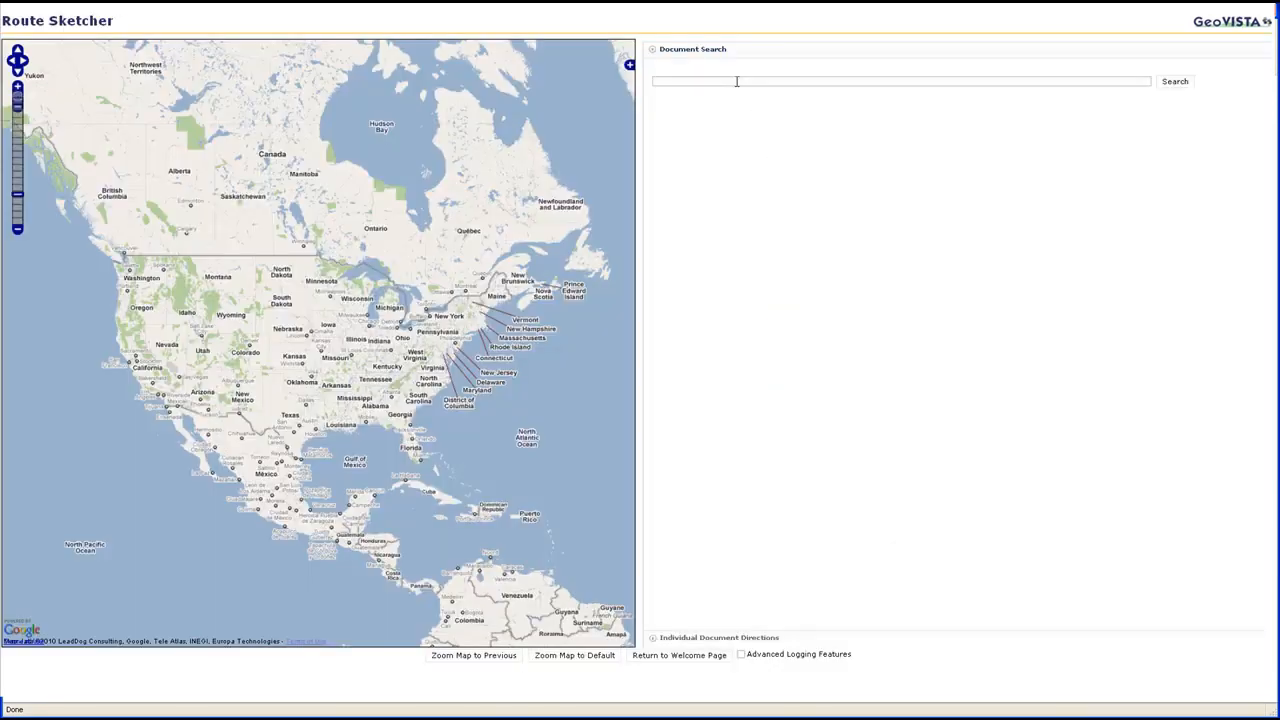
type("**")
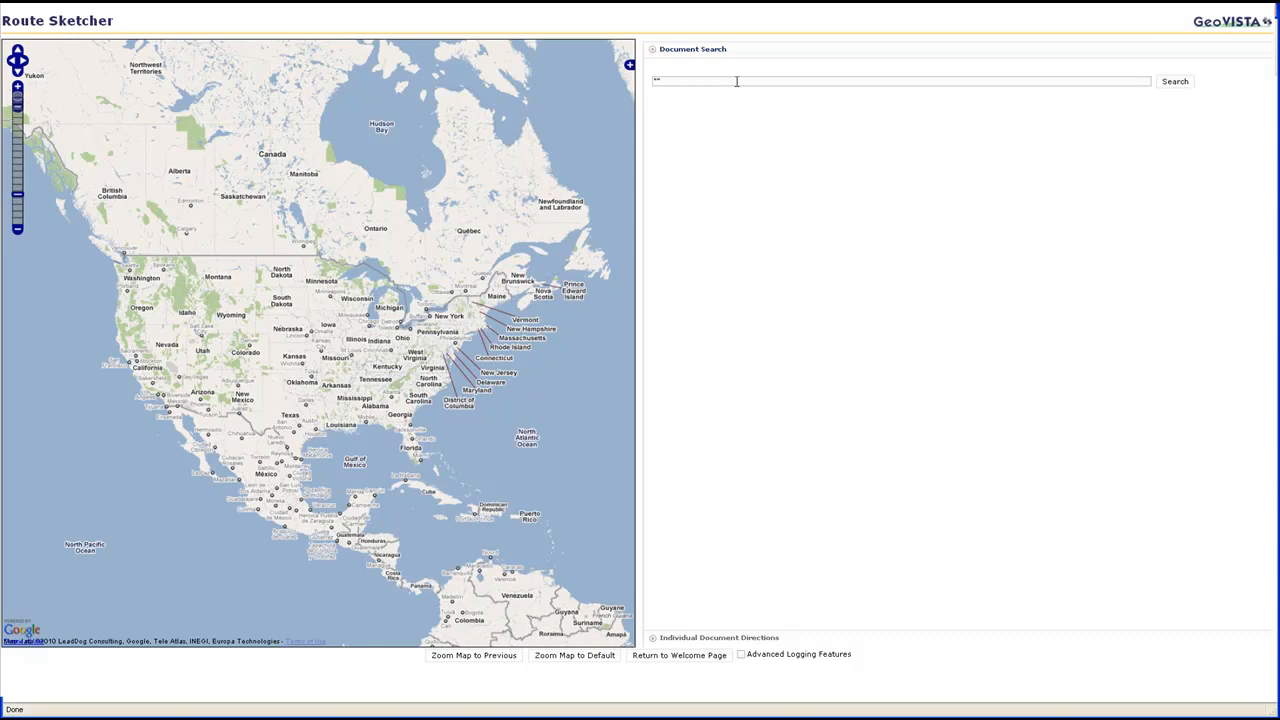
type("The Coffee Sho")
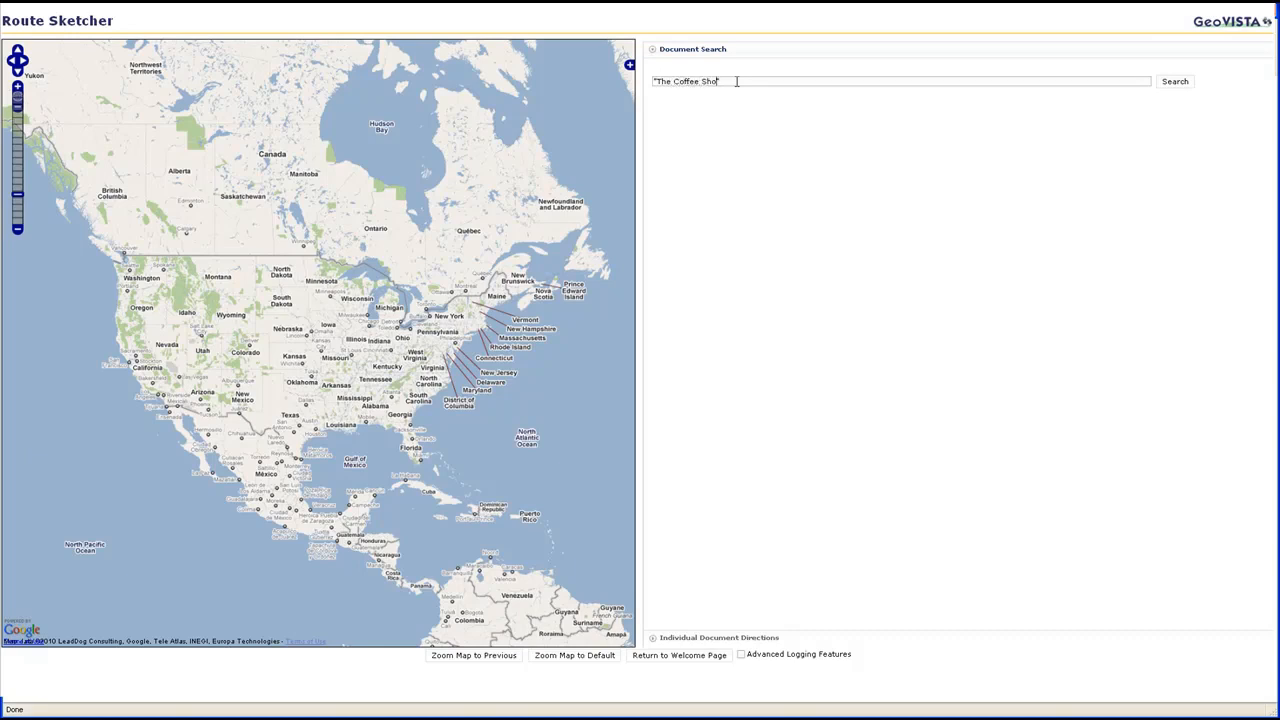
left_click(1174, 81)
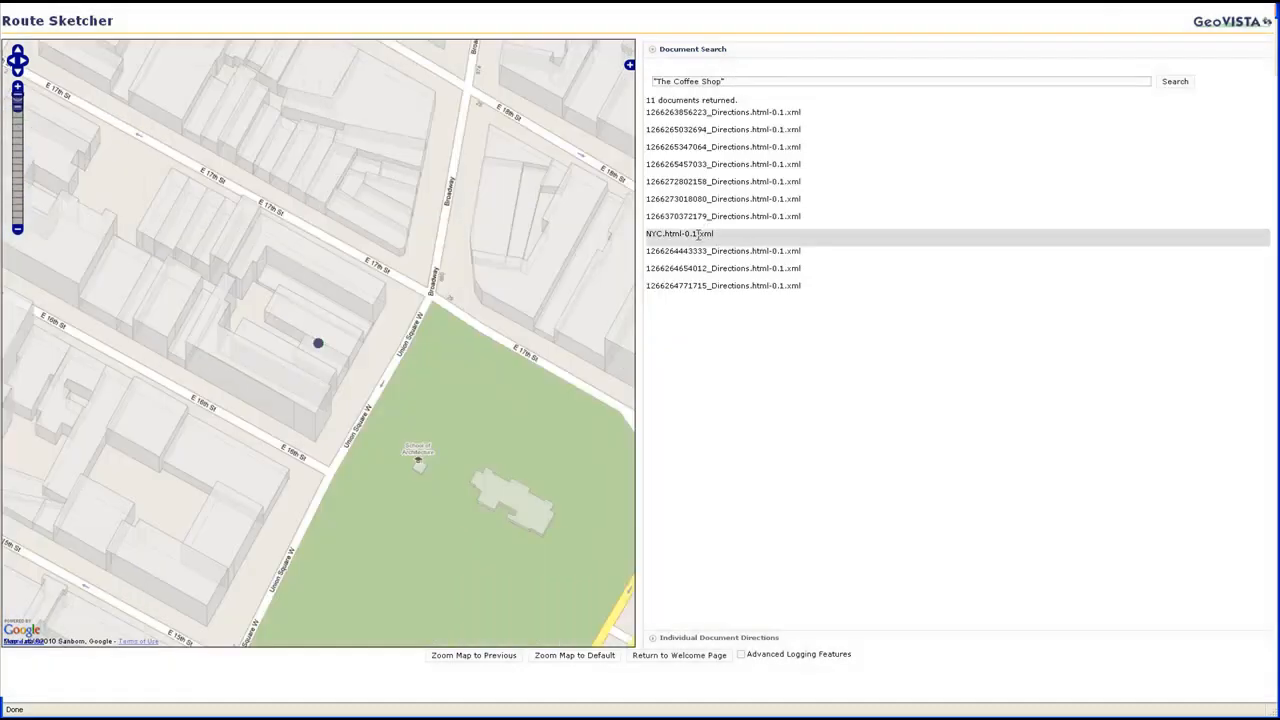
left_click(680, 233)
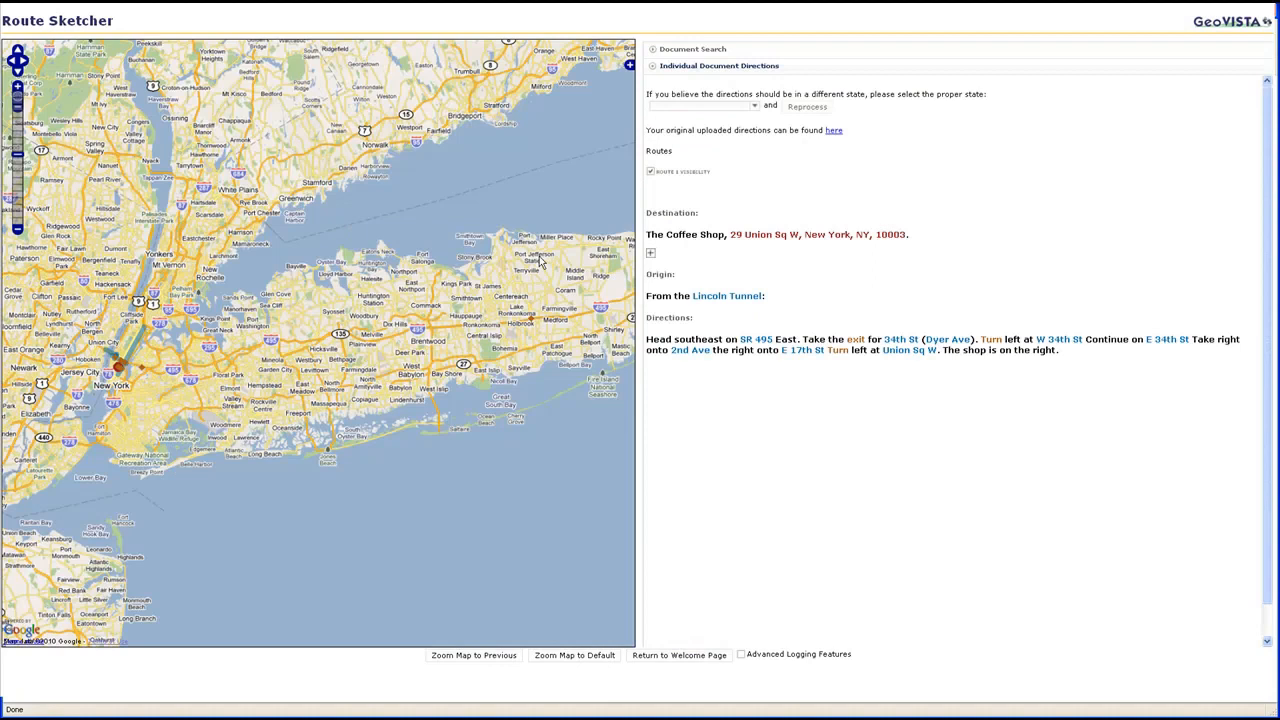
mouse_move(93, 323)
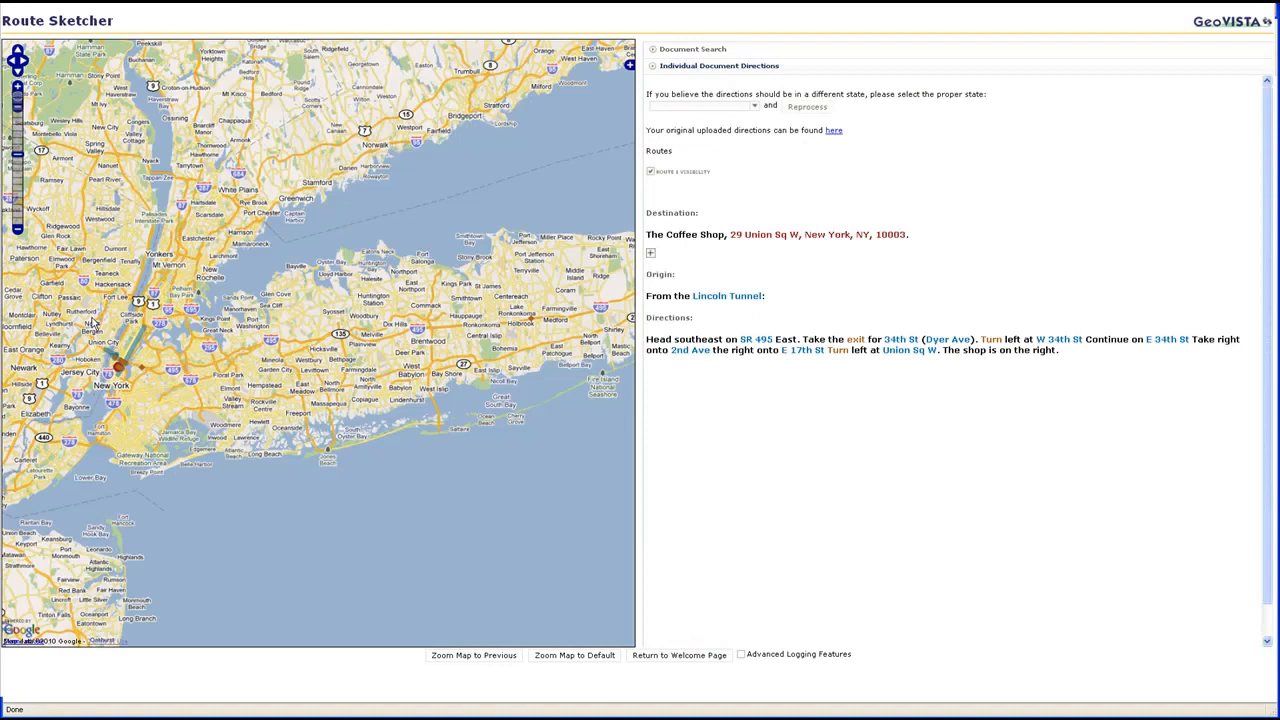